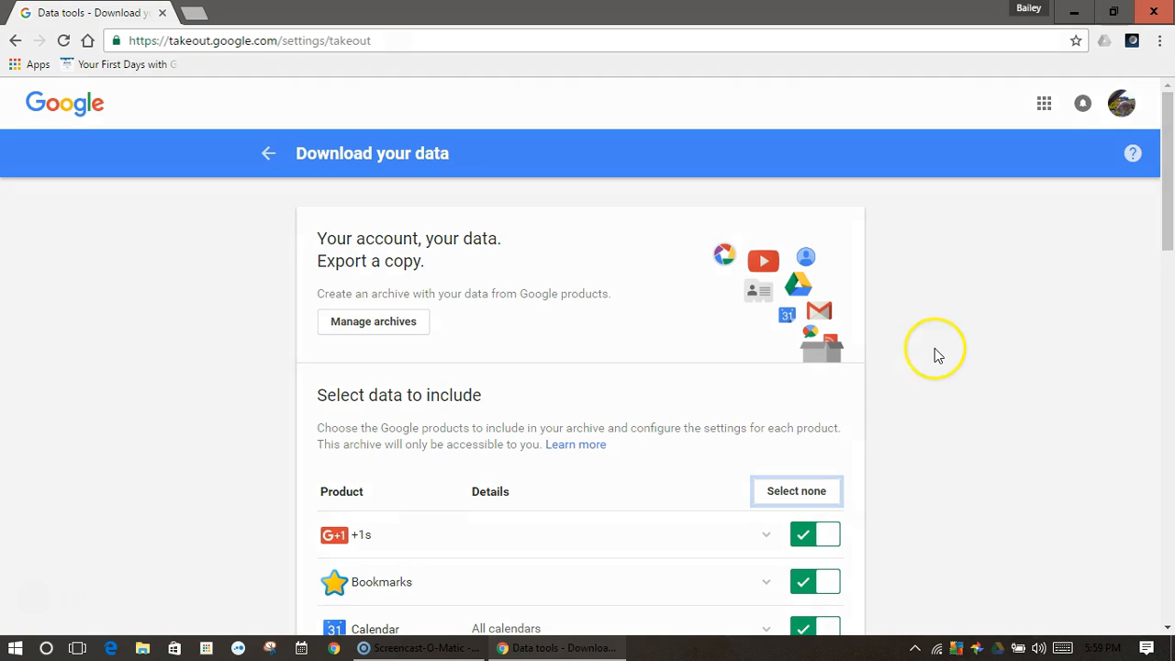
Scroll the Takeout product list and deselect every product with 'Select none'
click(221, 40)
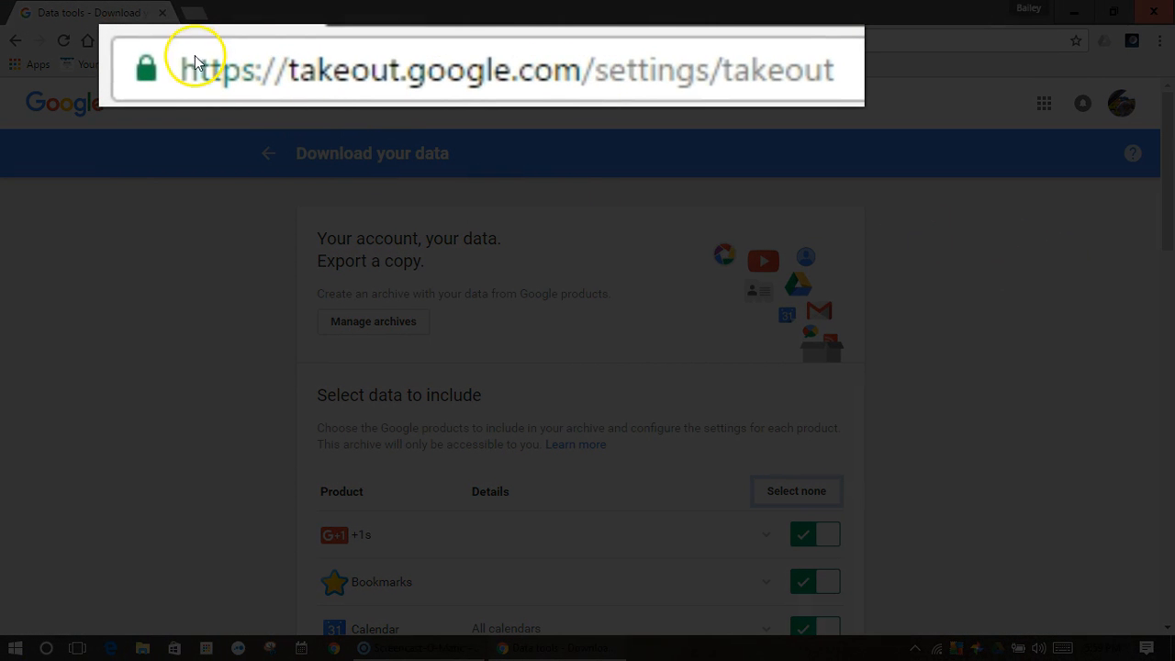
mouse_move(841, 75)
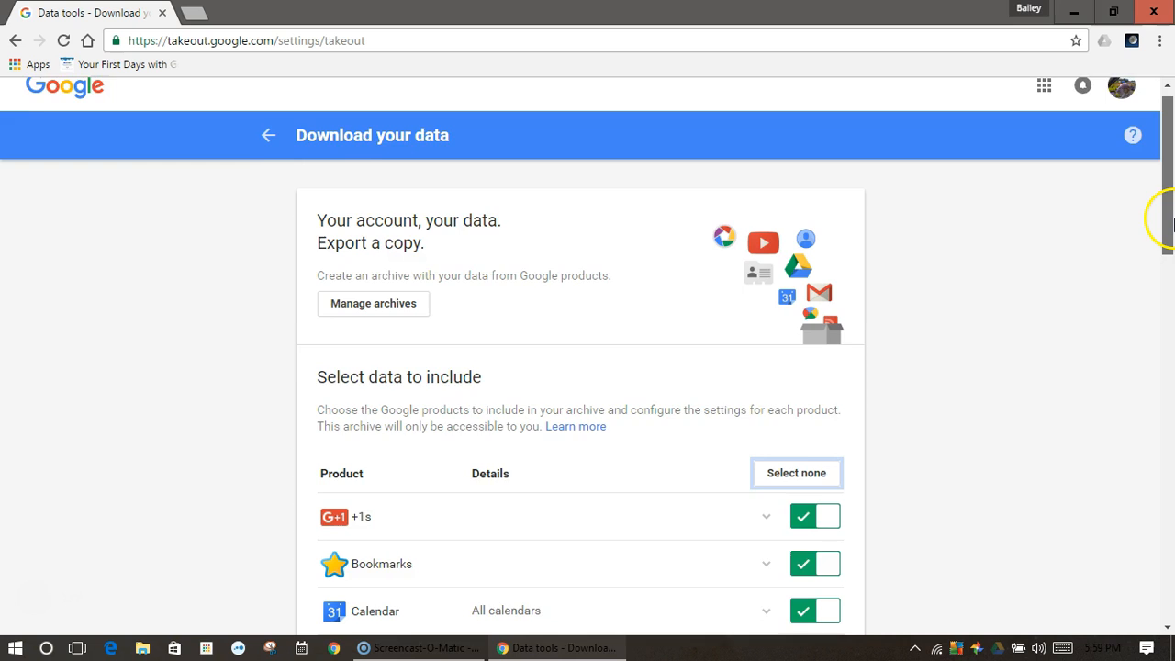
scroll(down, 3)
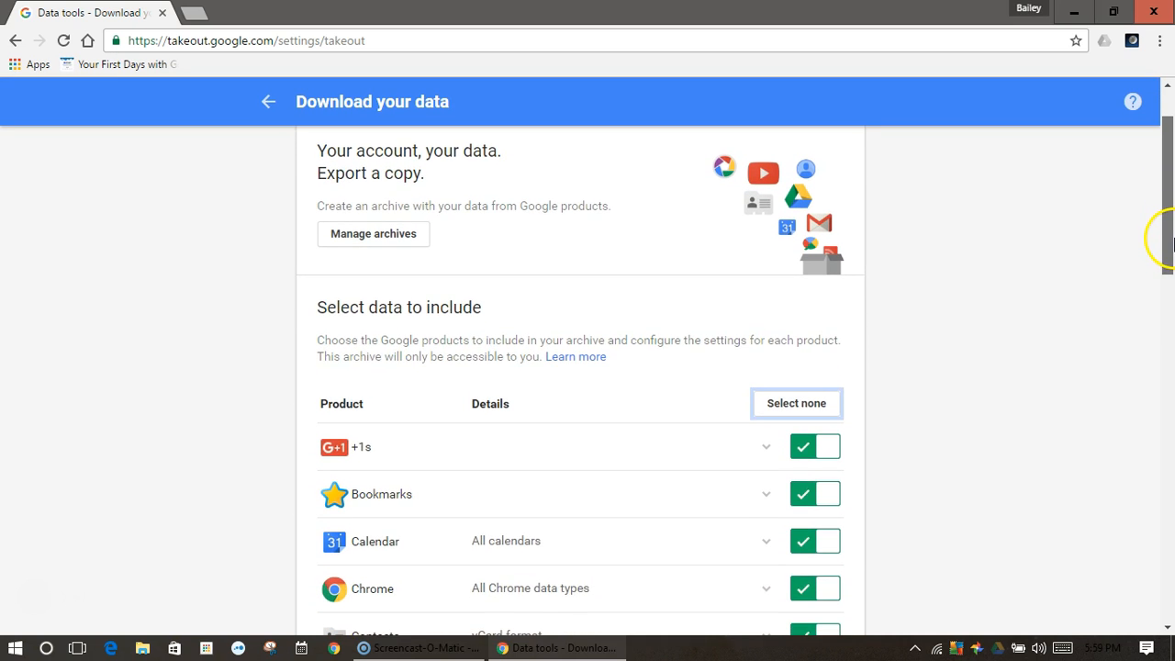
scroll(down, 3)
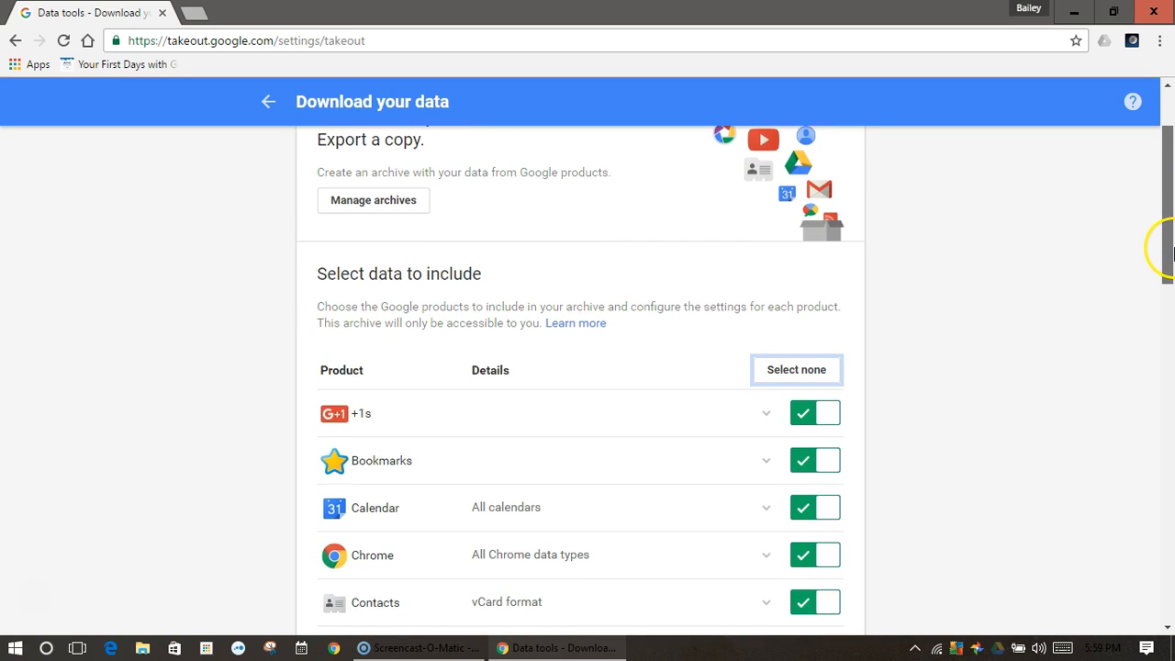
scroll(down, 3)
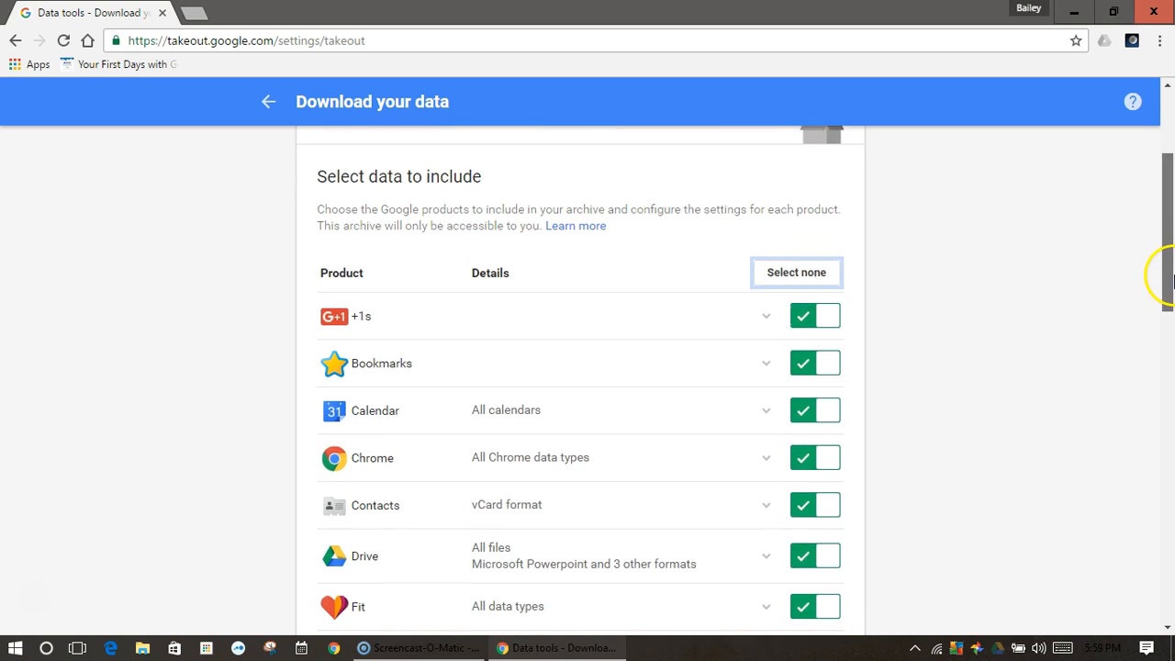
scroll(down, 3)
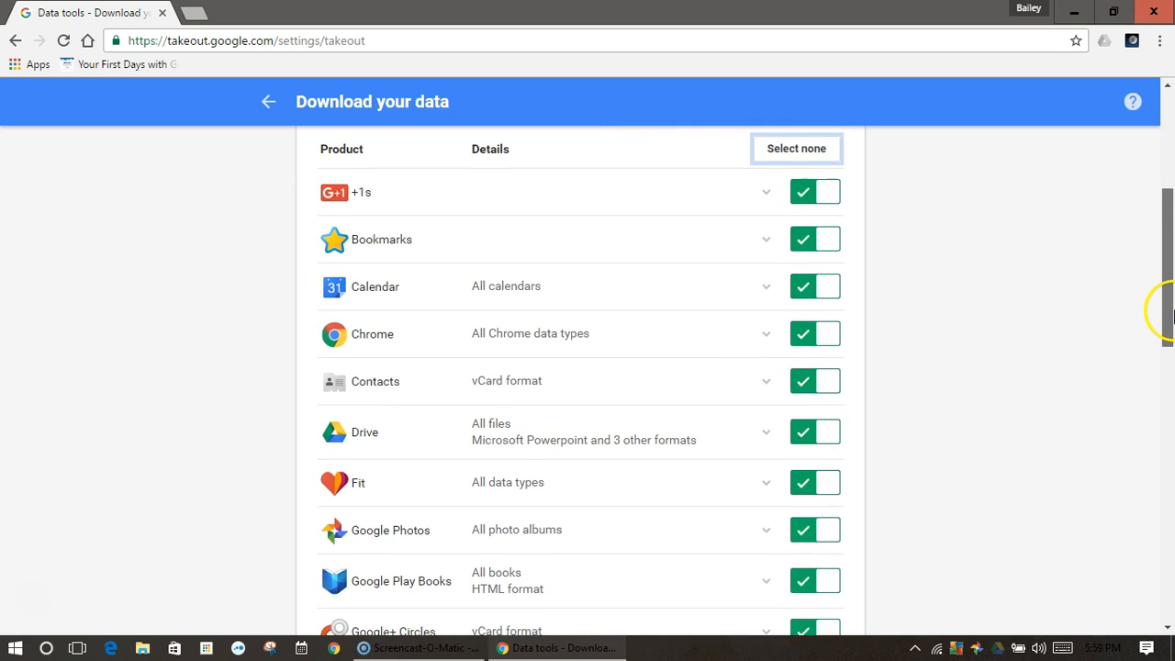
scroll(down, 3)
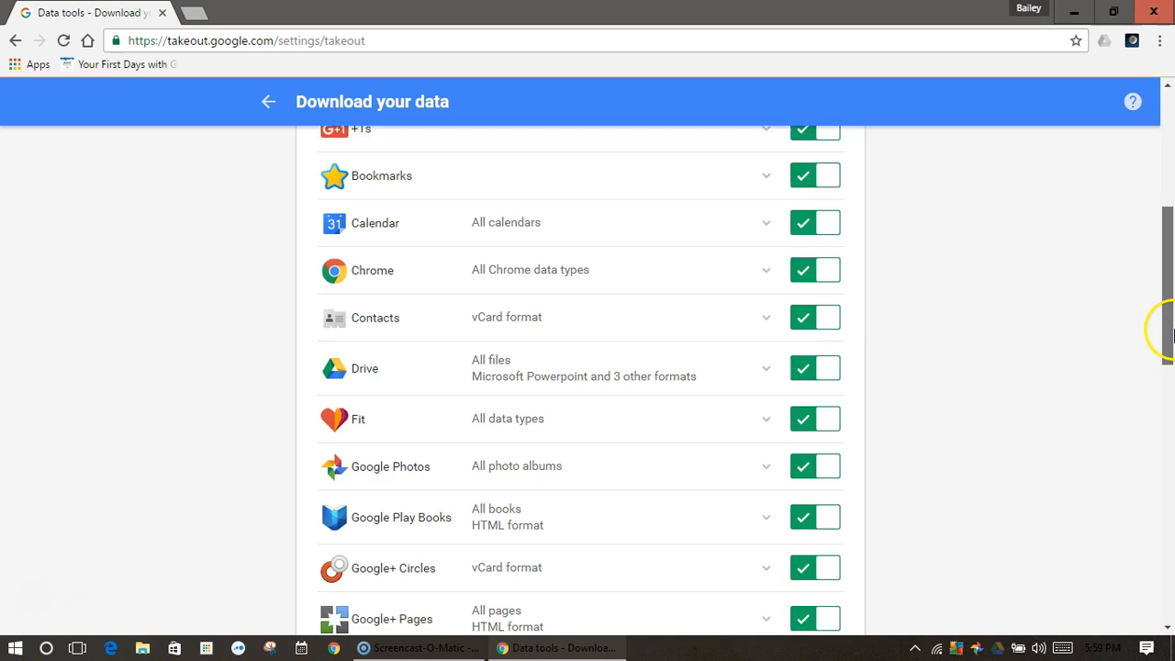
scroll(down, 3)
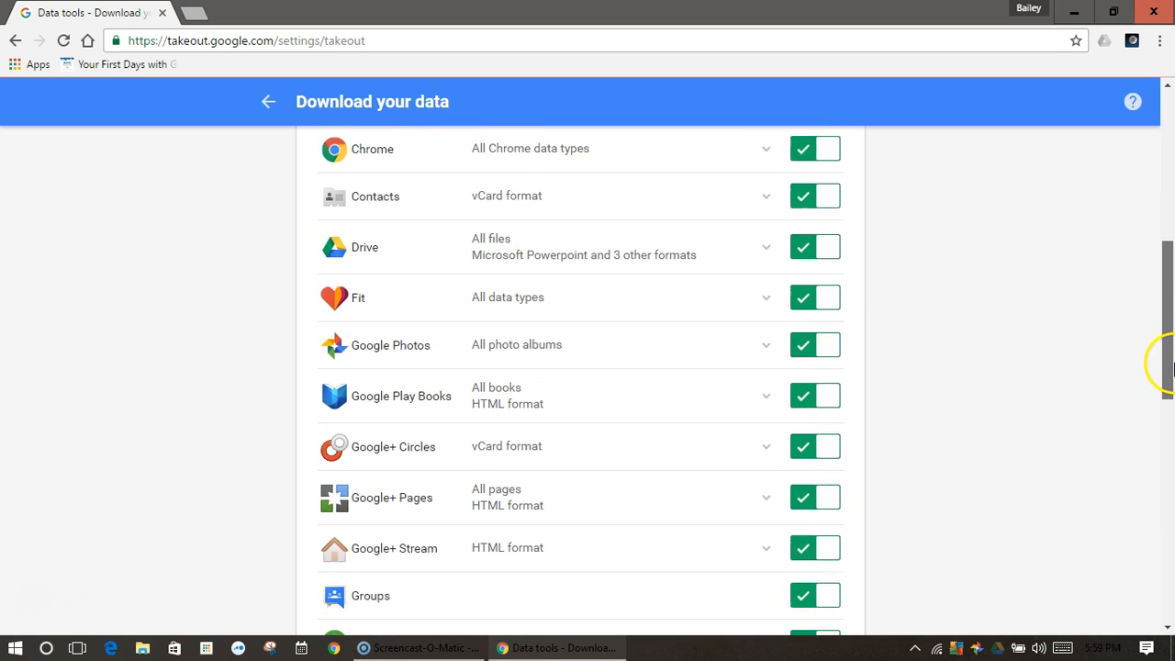
scroll(down, 3)
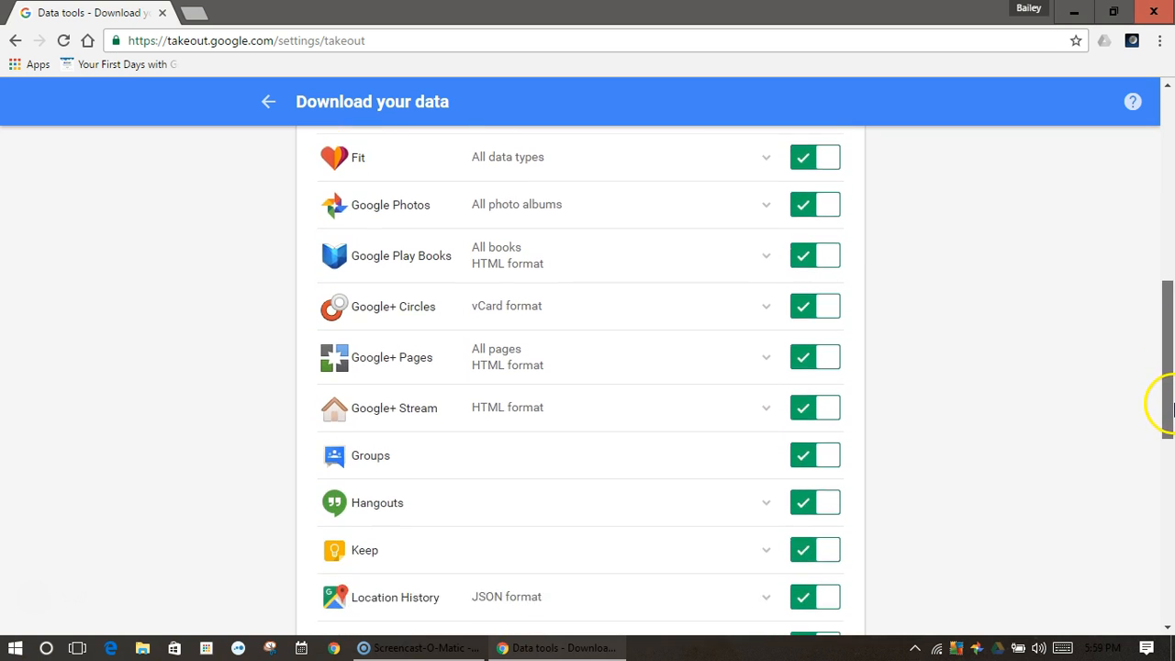
scroll(down, 3)
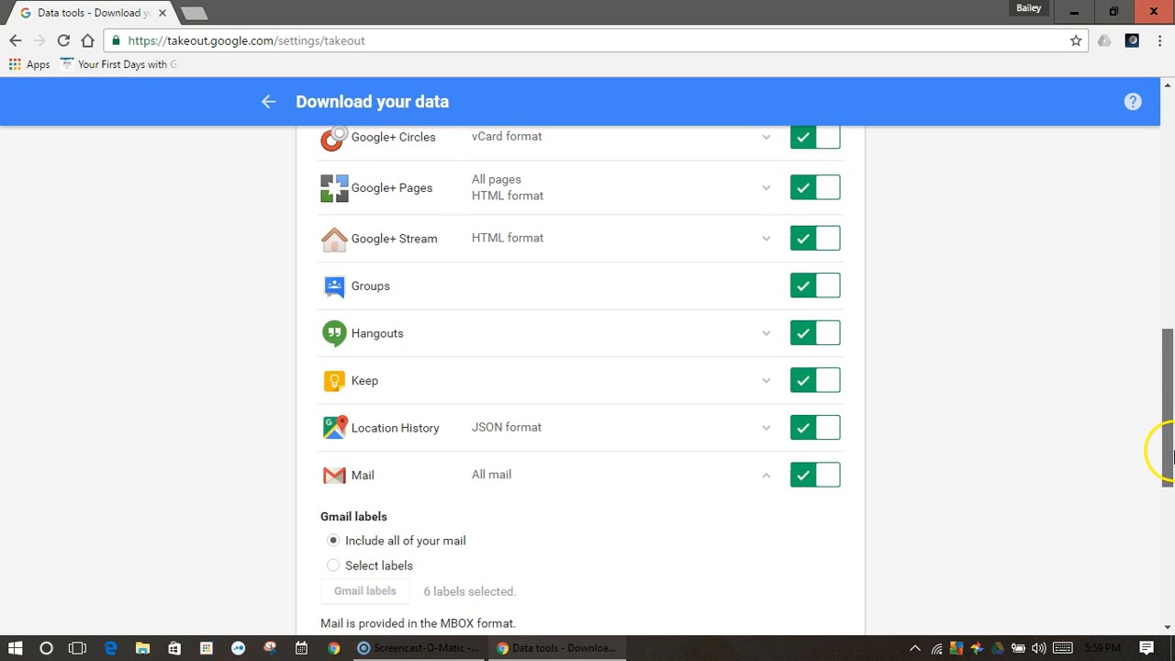
scroll(down, 3)
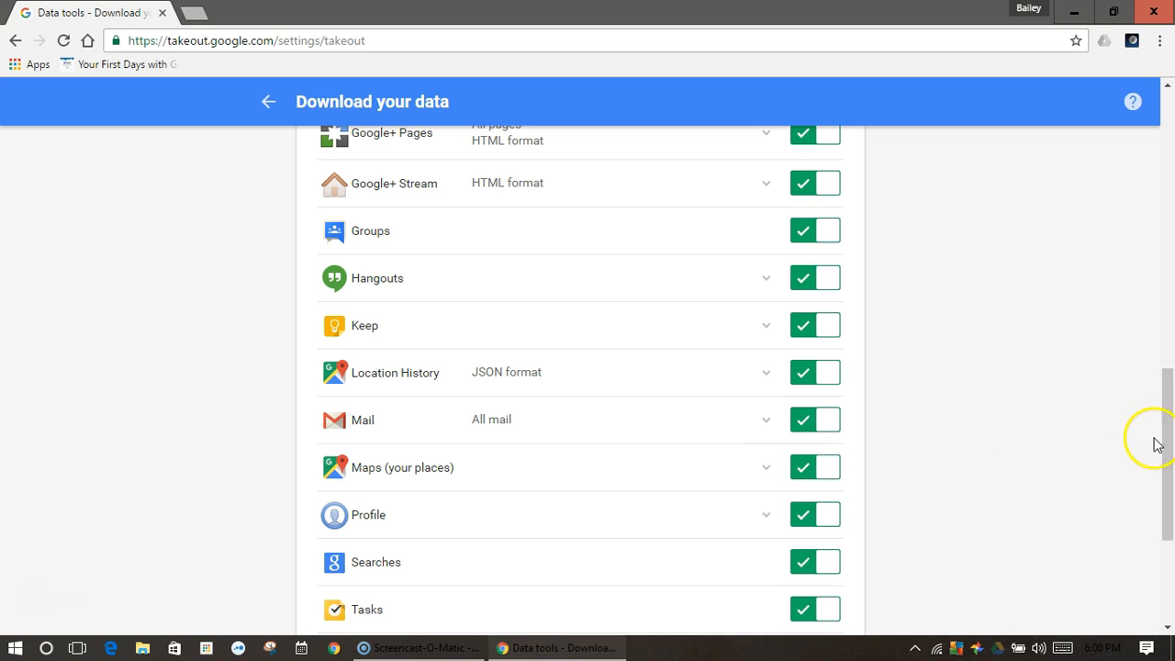
scroll(down, 3)
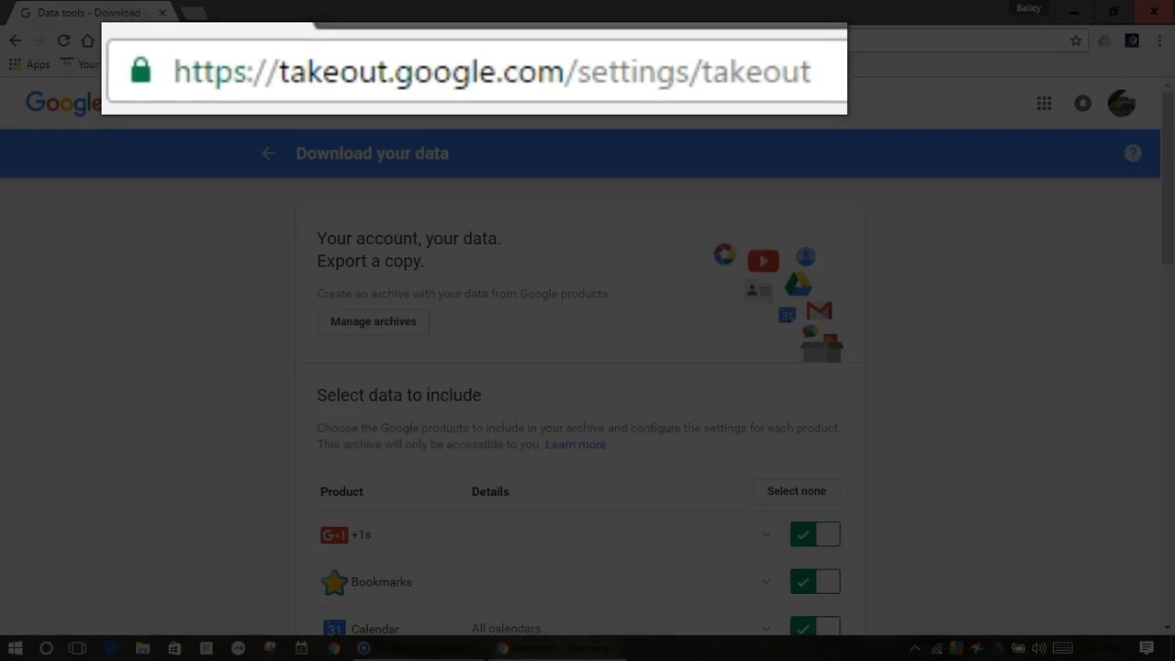
click(803, 491)
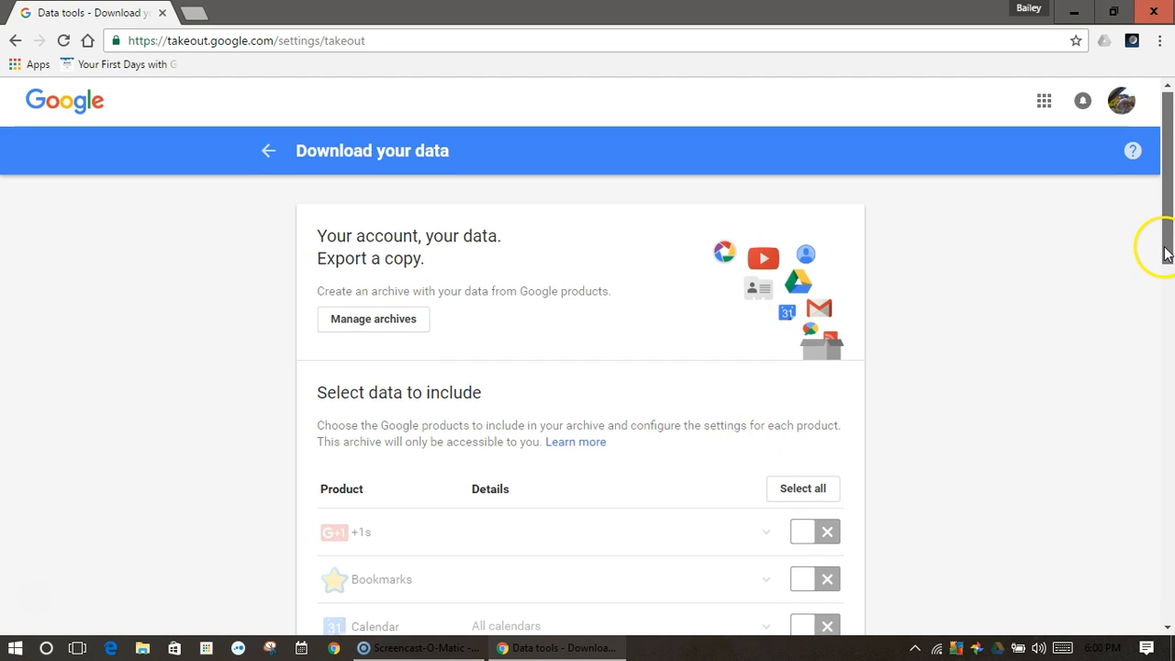
scroll(down, 3)
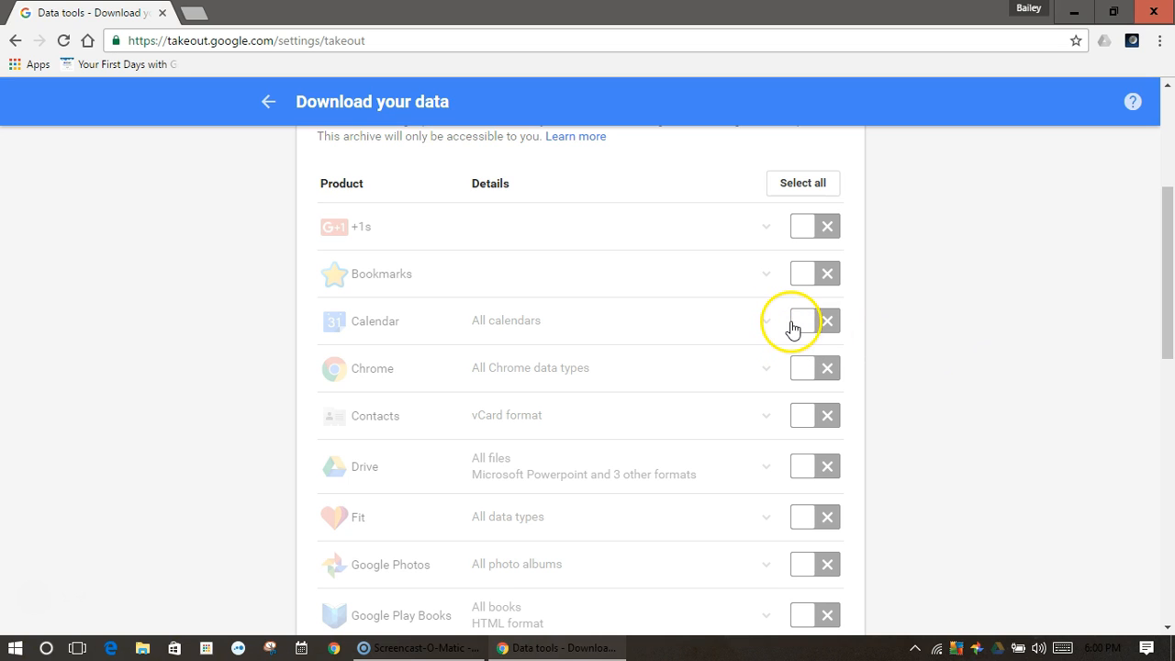
Include Calendar, with all calendars, in the archive
click(802, 320)
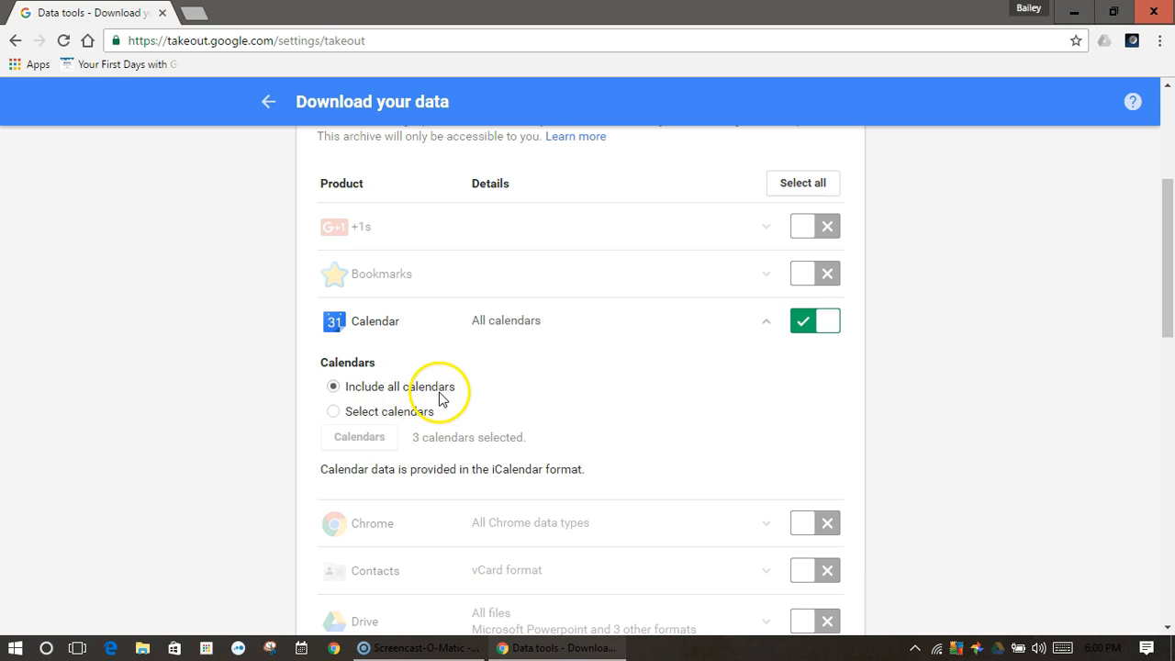
scroll(down, 3)
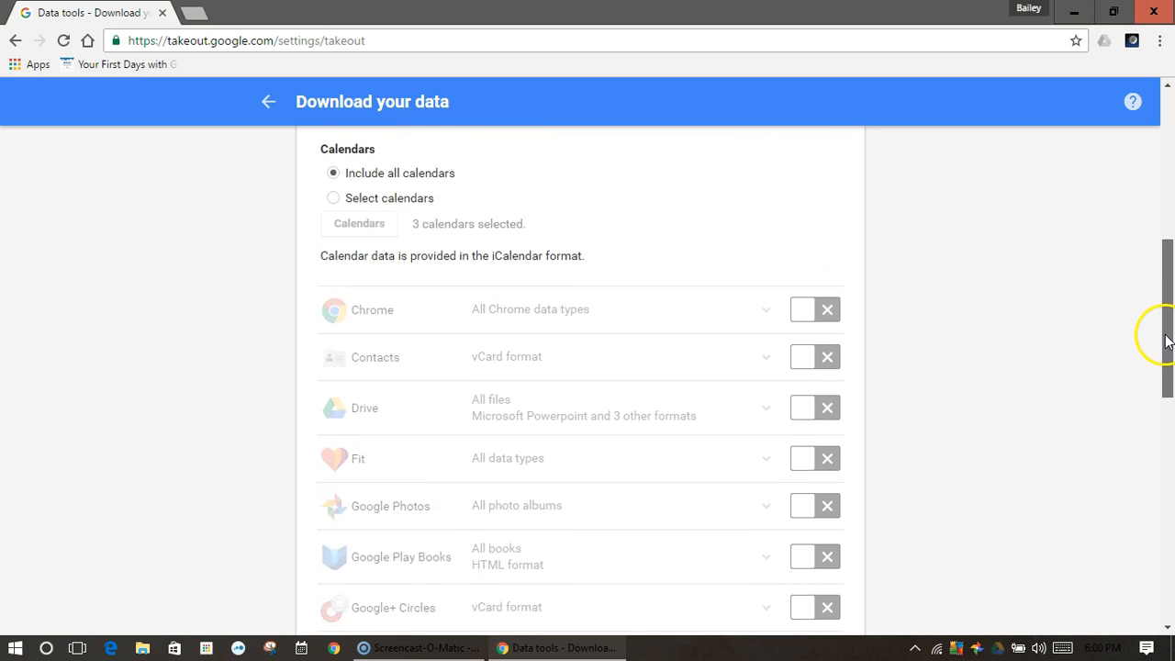
scroll(down, 3)
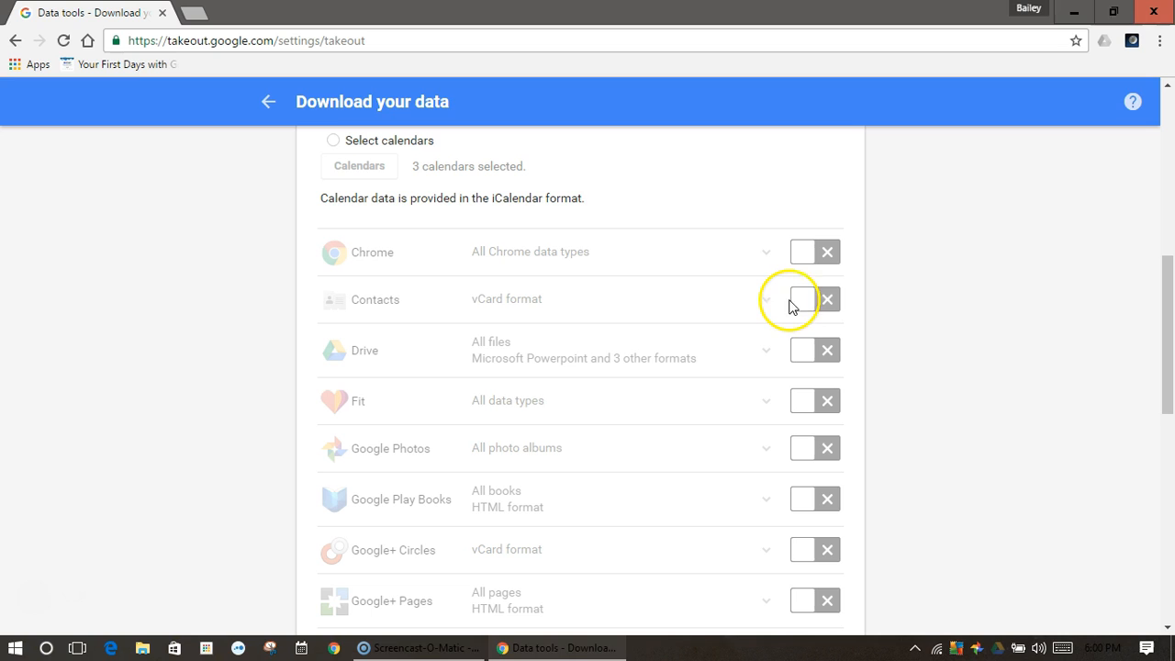
Include Contacts, exported as comma-separated values (CSV)
click(805, 298)
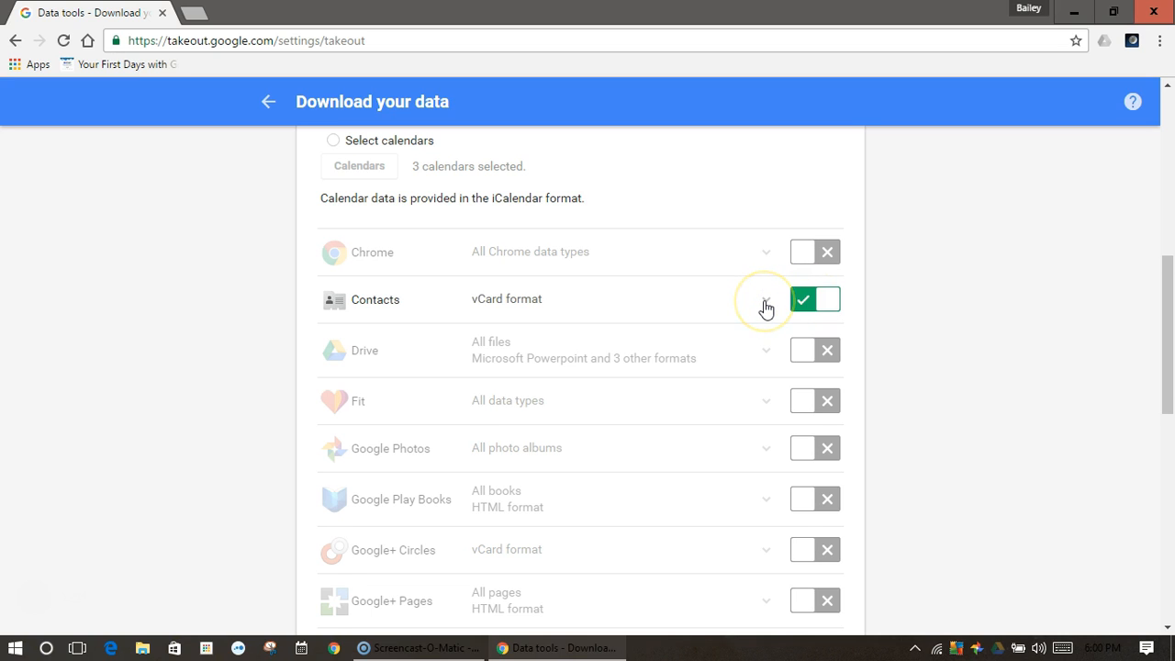
click(764, 299)
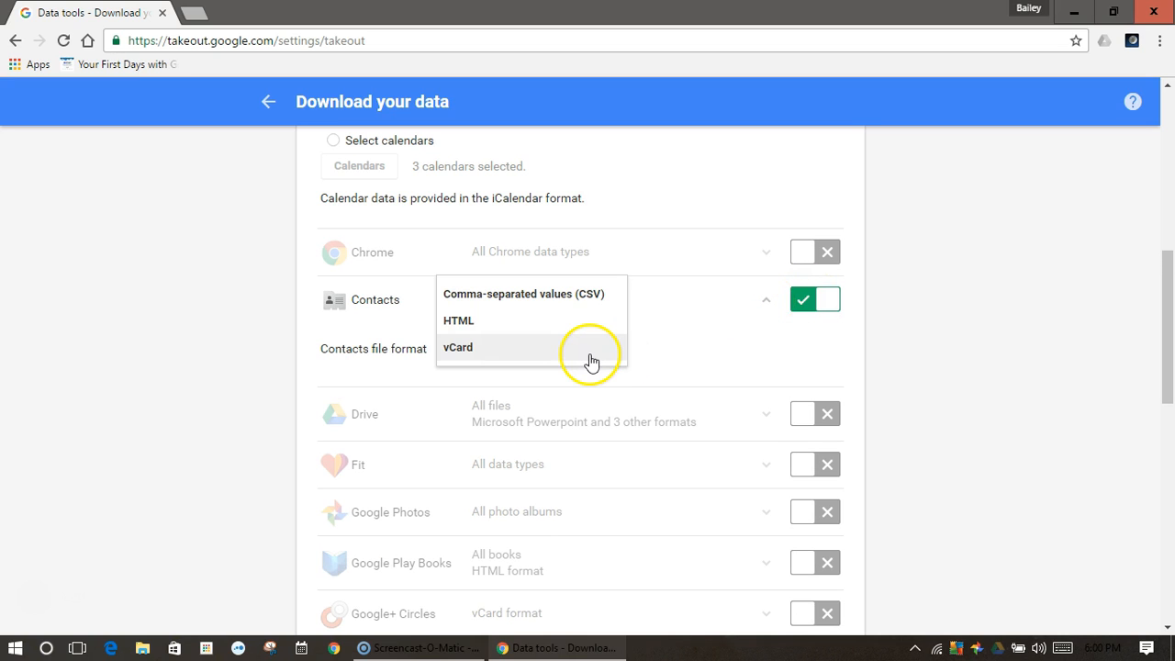
click(527, 293)
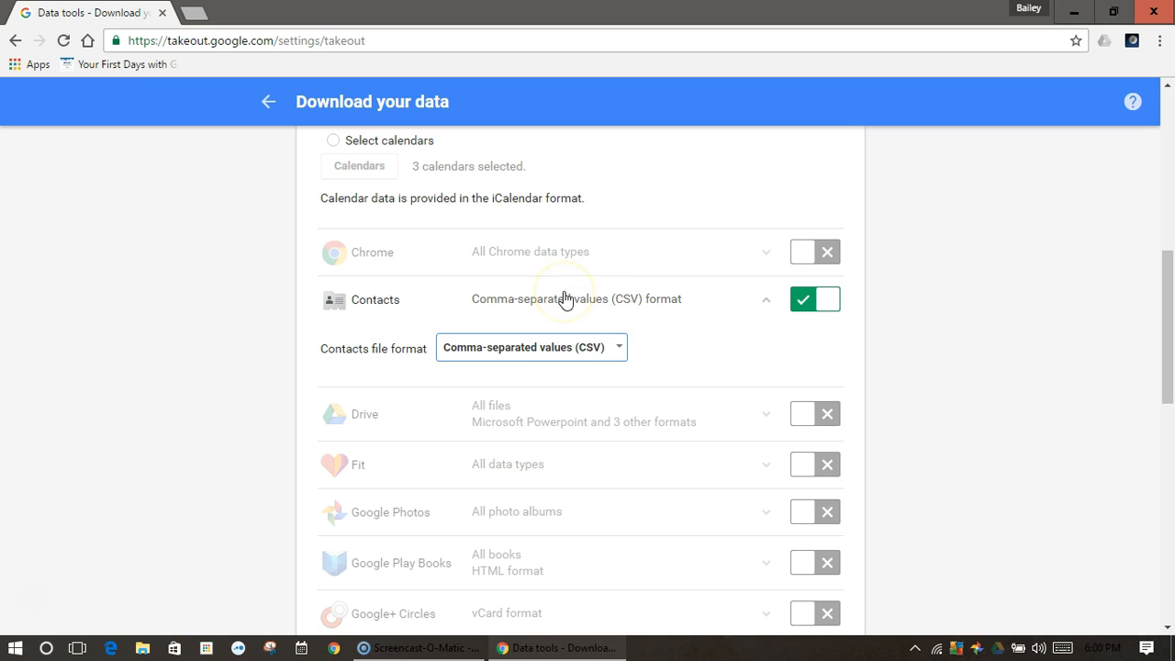
mouse_move(1157, 328)
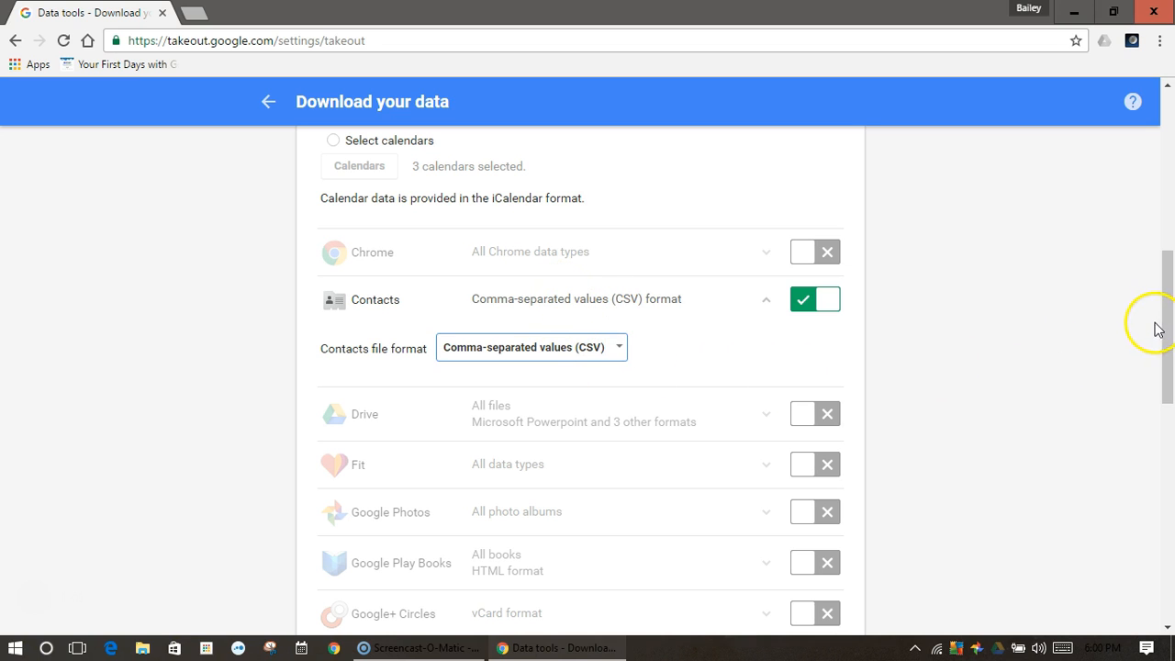
Turn on Mail, covering all mail in MBOX format, and scroll toward Next
scroll(down, 3)
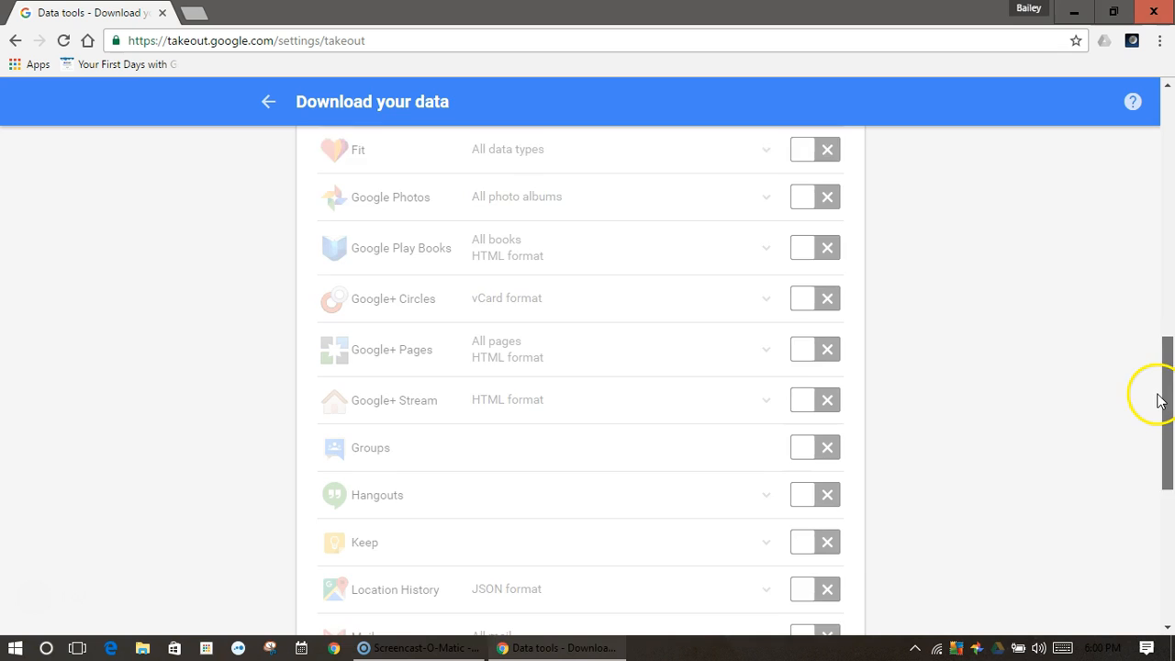
scroll(down, 3)
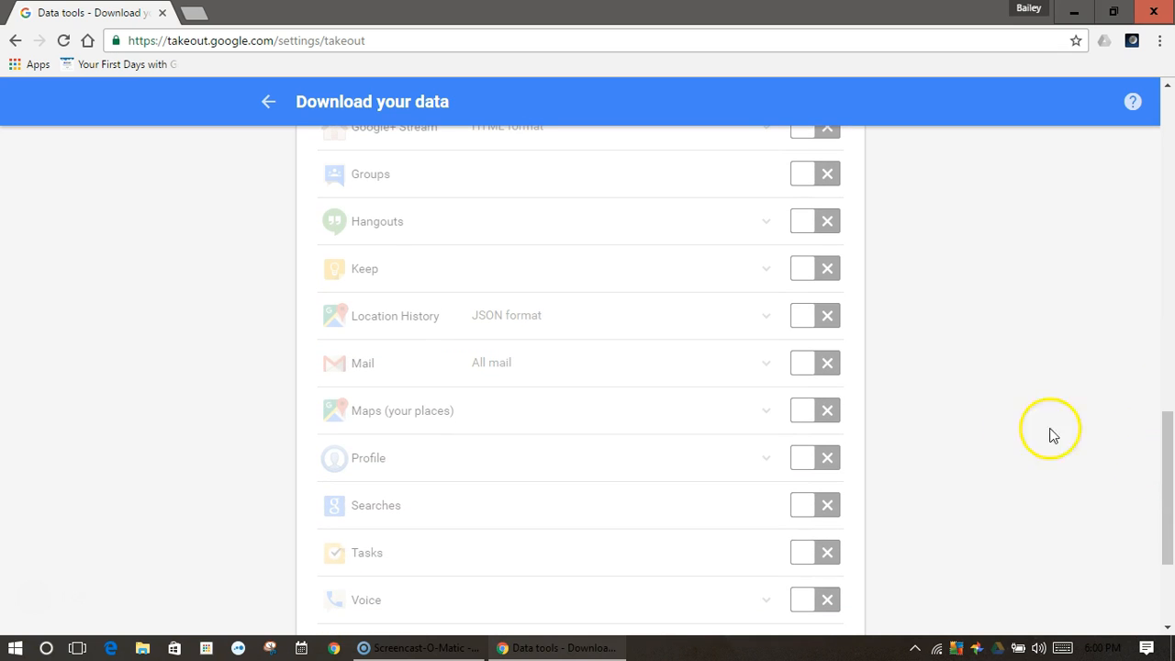
click(799, 362)
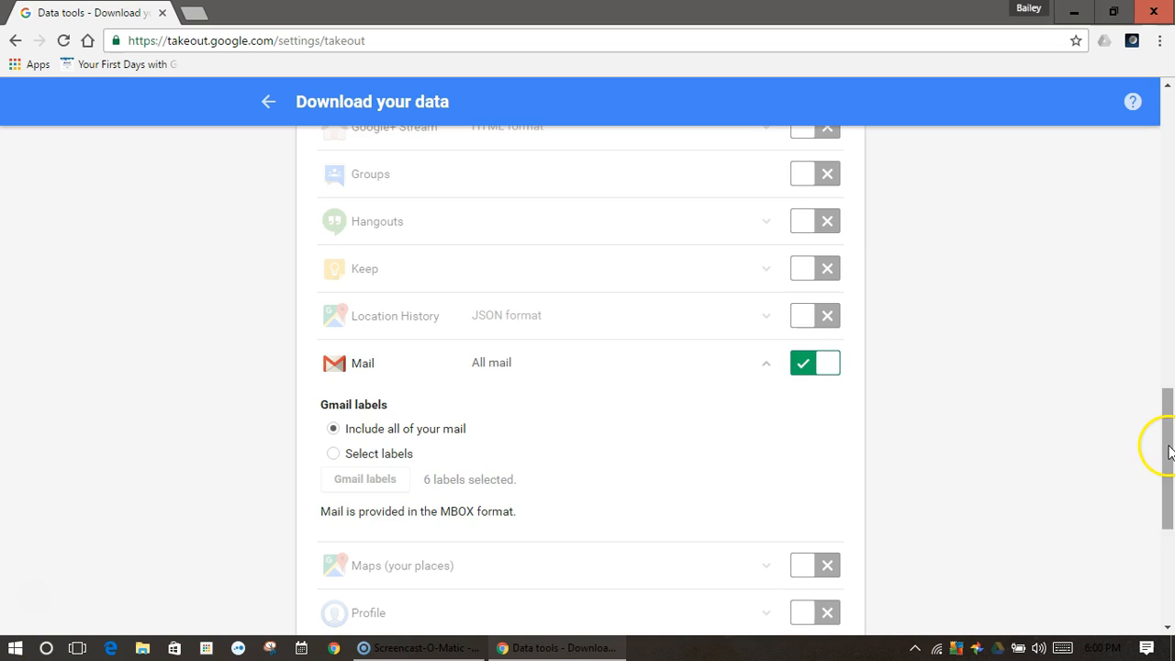
scroll(down, 3)
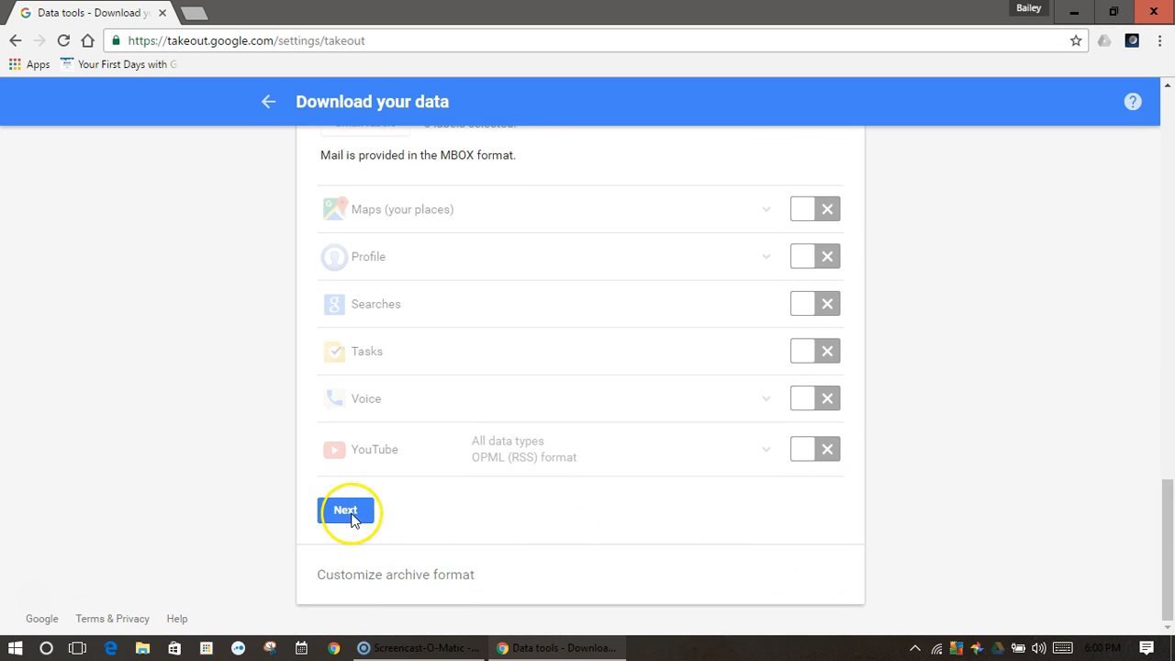
click(345, 510)
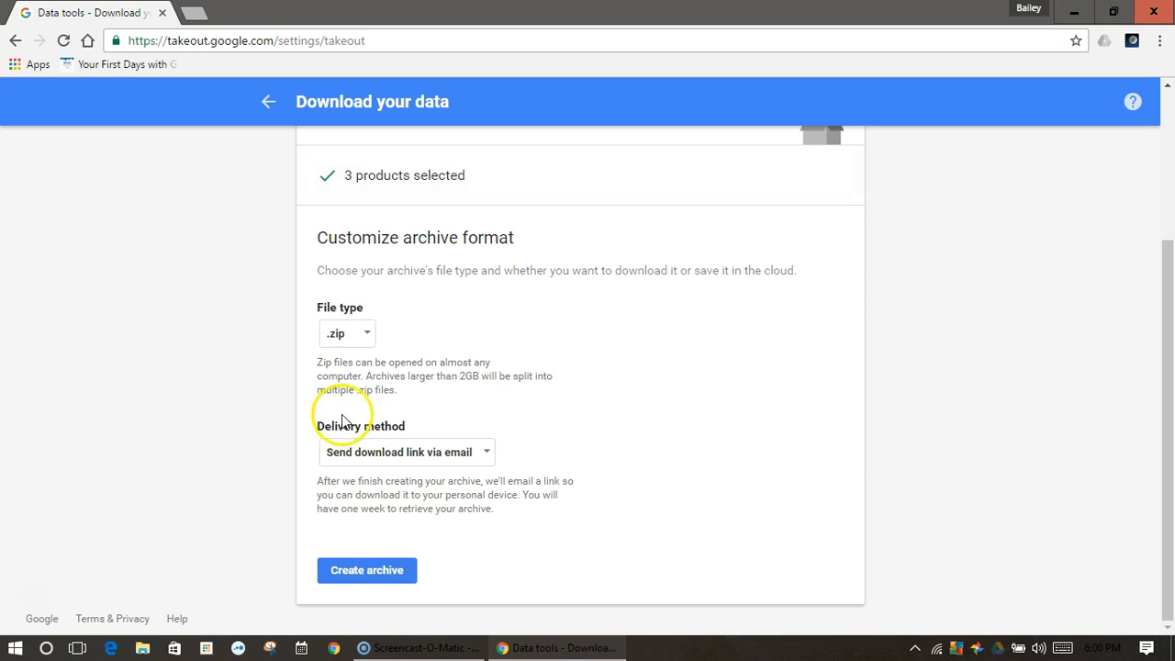
click(345, 333)
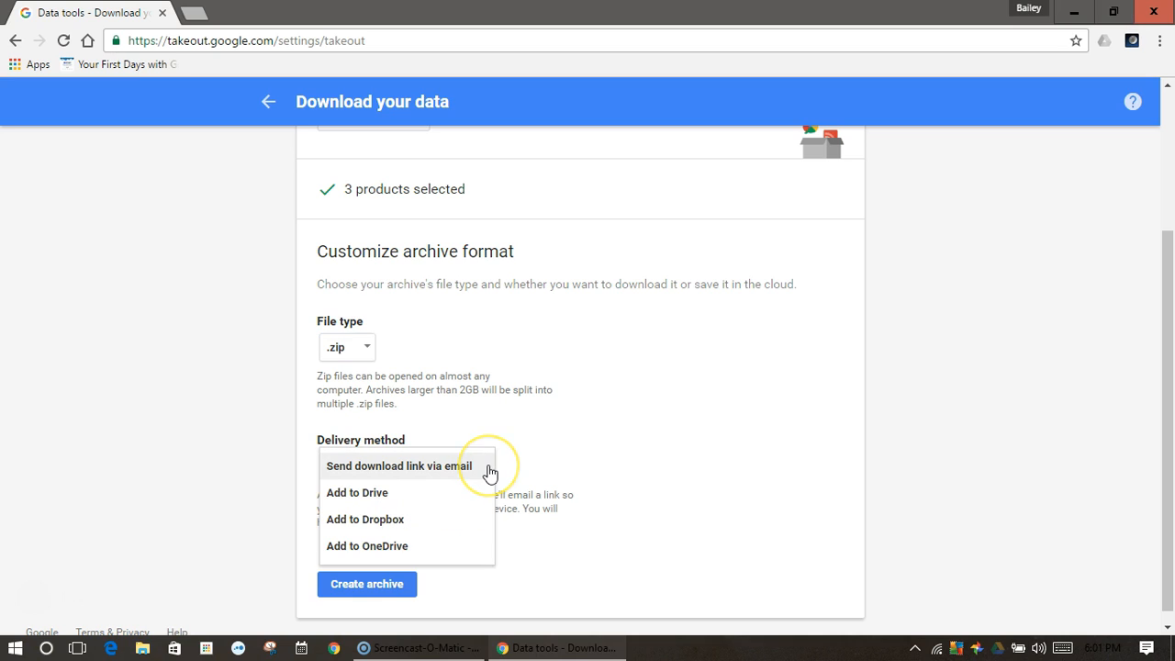
mouse_move(429, 482)
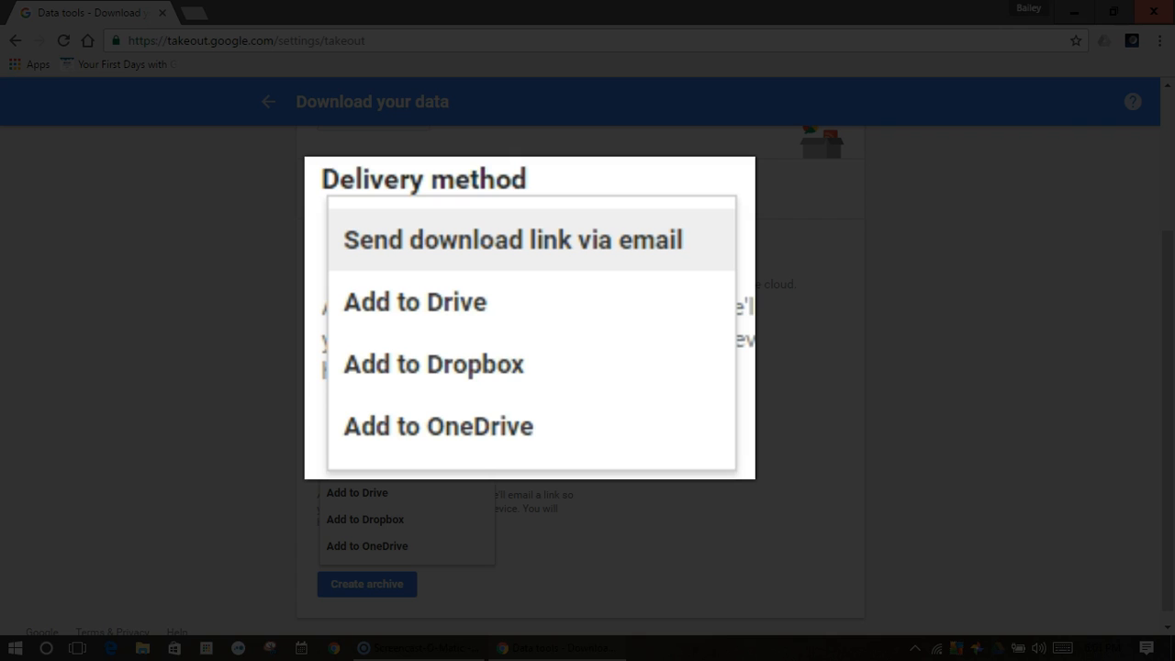
click(400, 465)
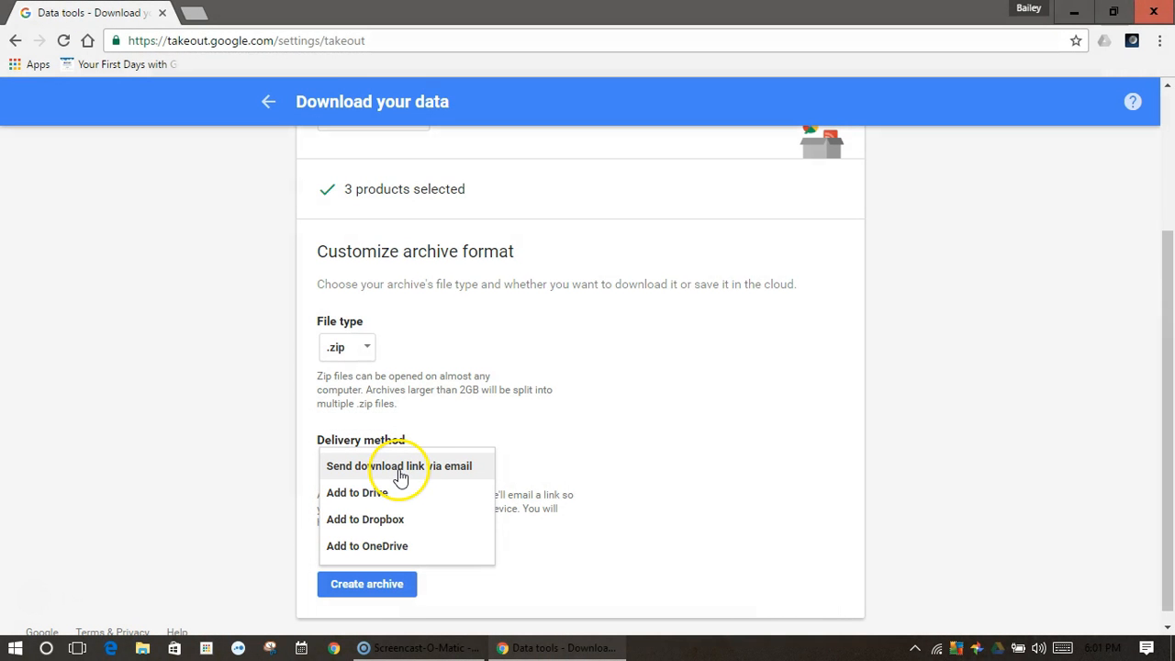
click(399, 465)
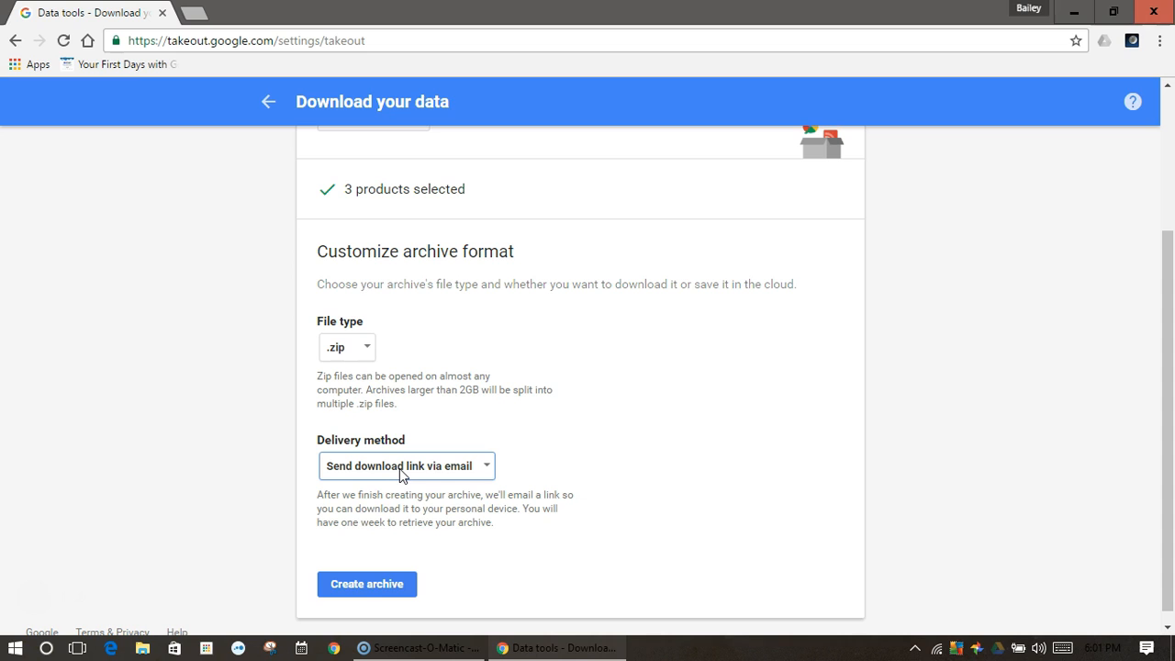
mouse_move(397, 538)
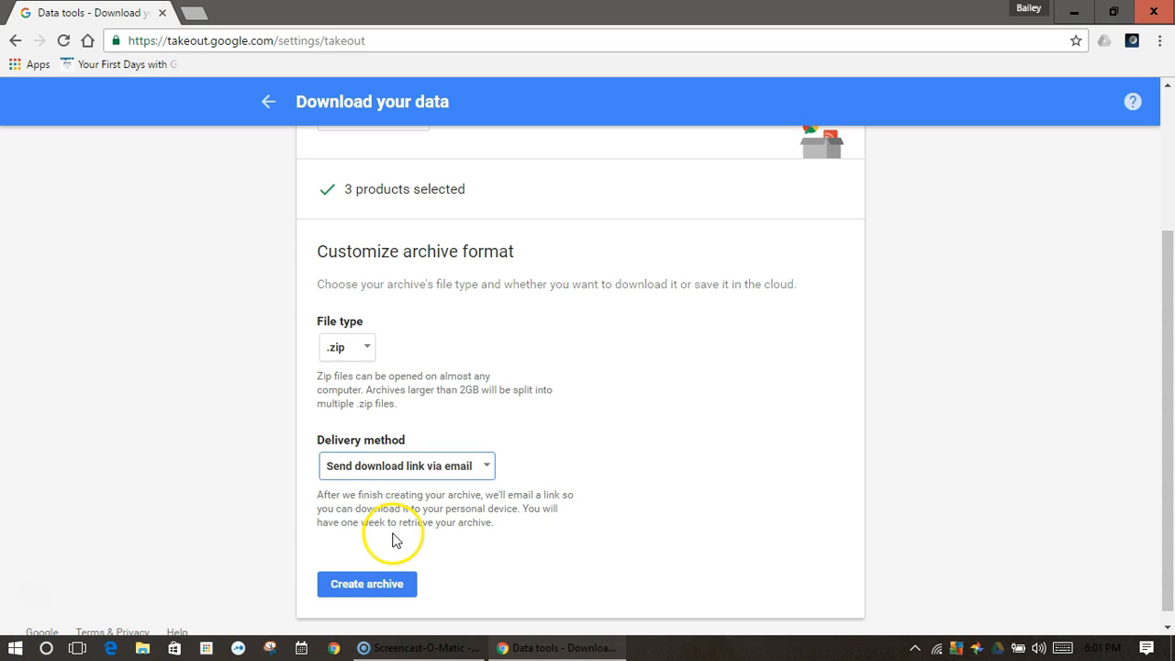
mouse_move(366, 584)
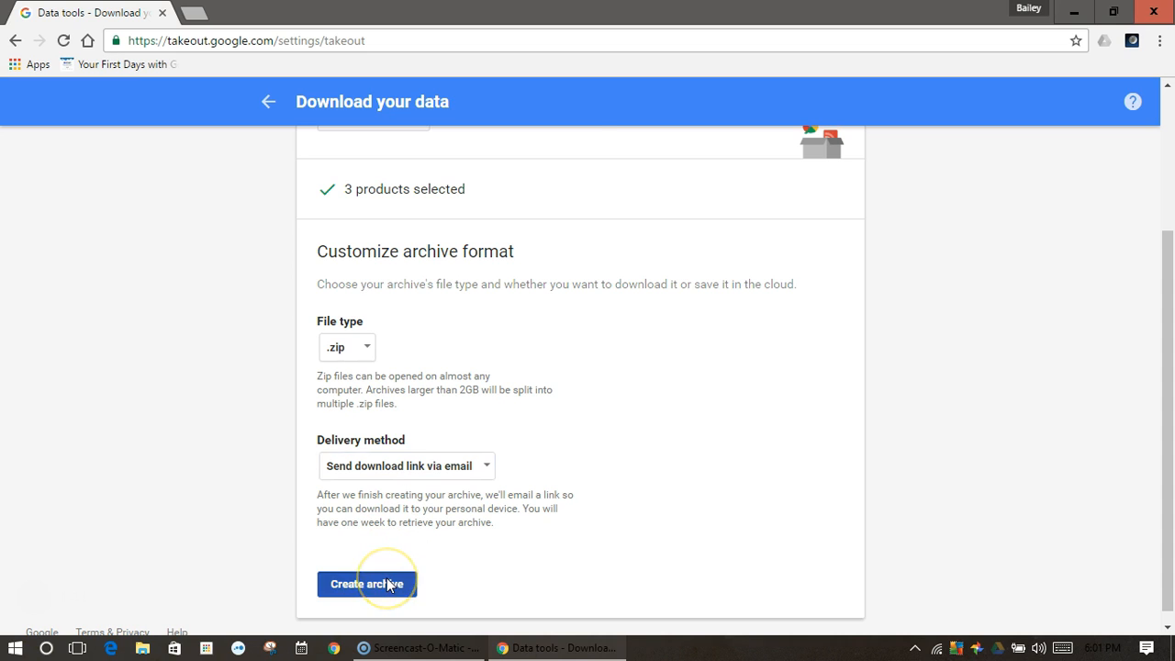
Create the archive of Calendar, Contacts and Mail
click(362, 583)
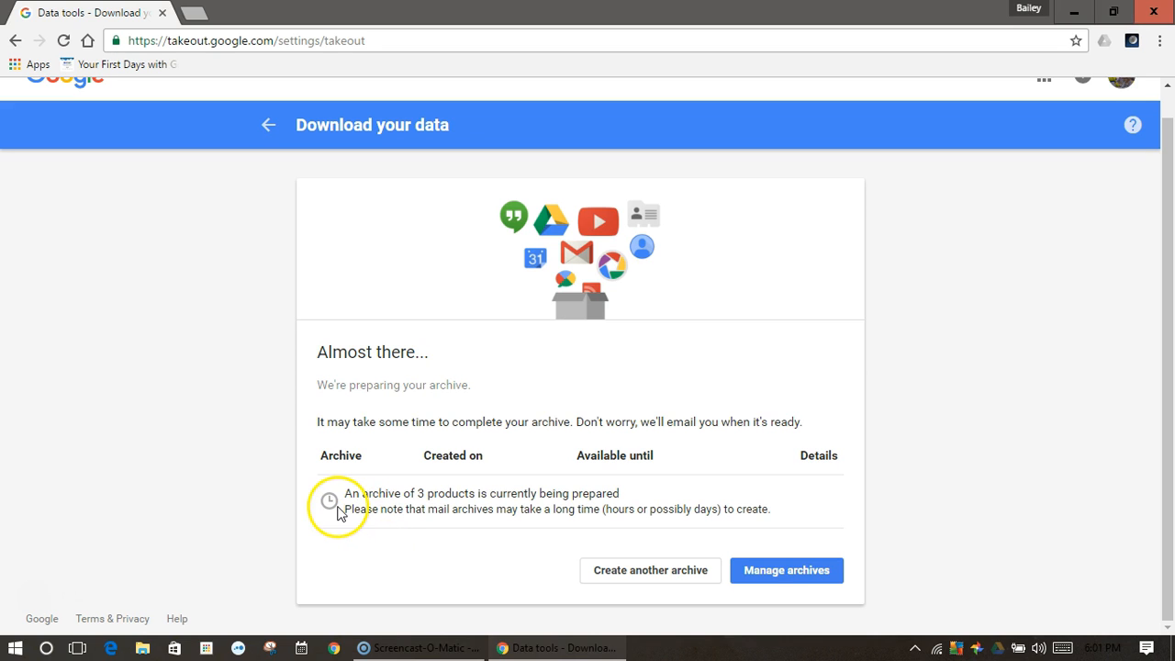
mouse_move(609, 491)
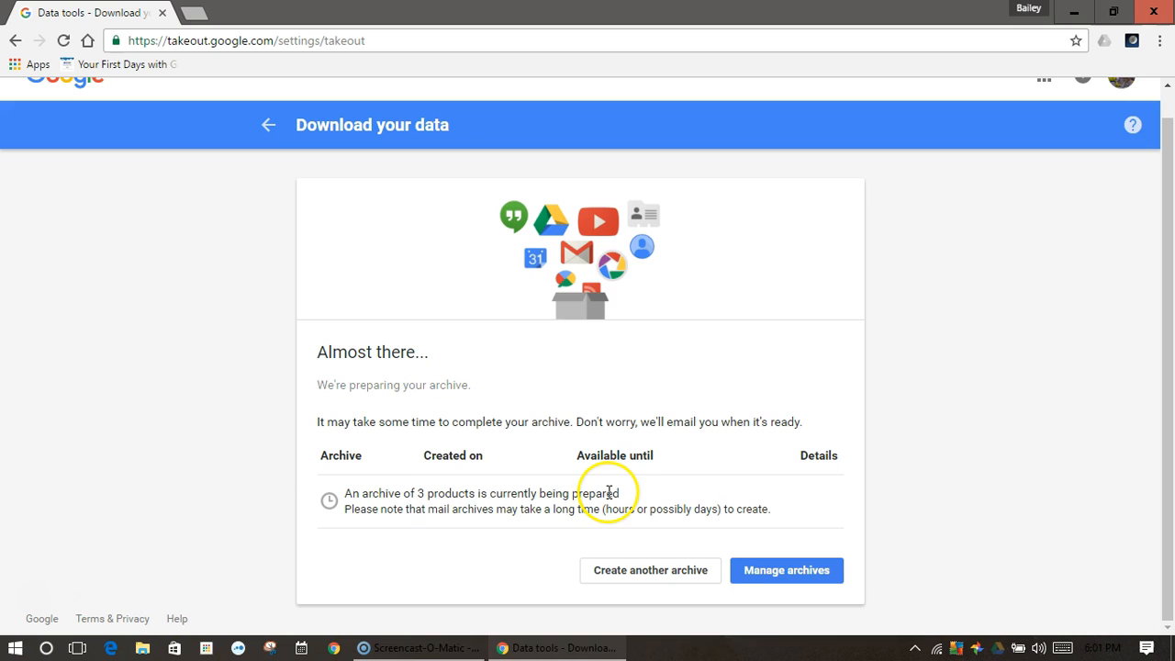
mouse_move(620, 523)
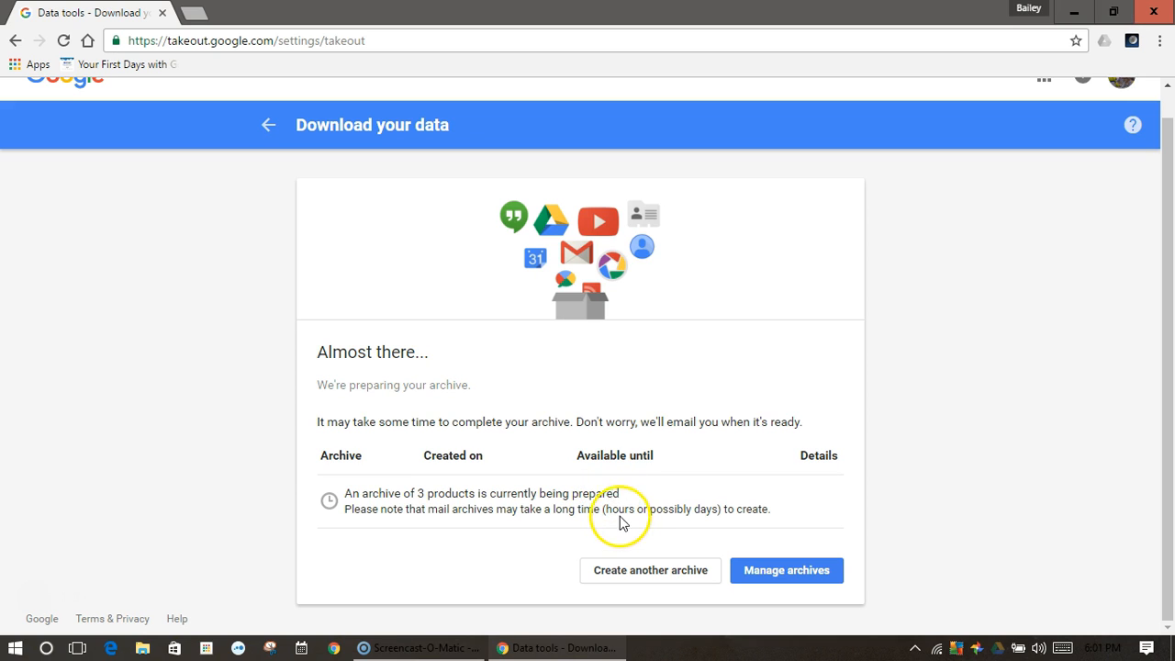
mouse_move(759, 526)
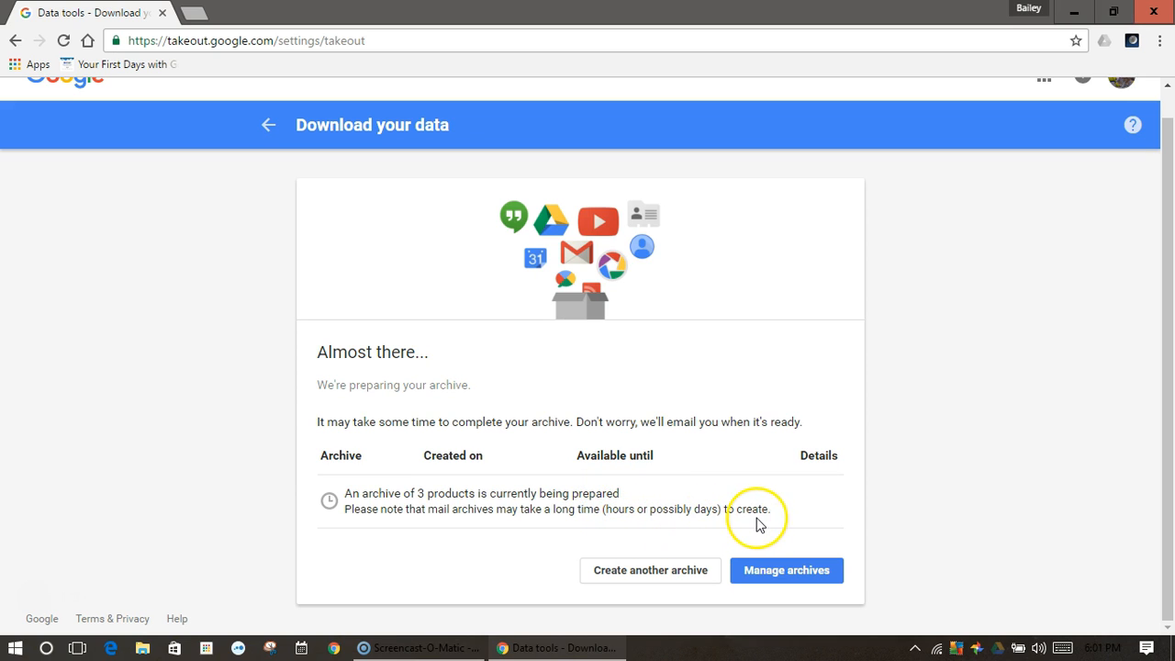
mouse_move(350, 586)
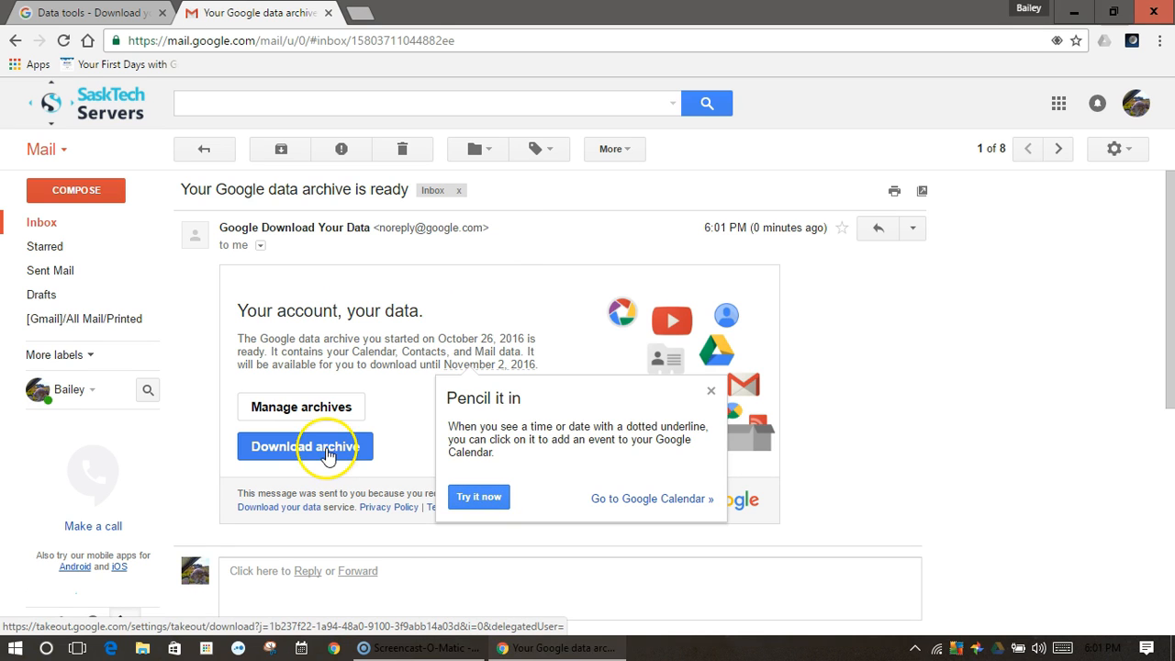
Download the Takeout zip after signing in again, then show it in its folder
click(304, 446)
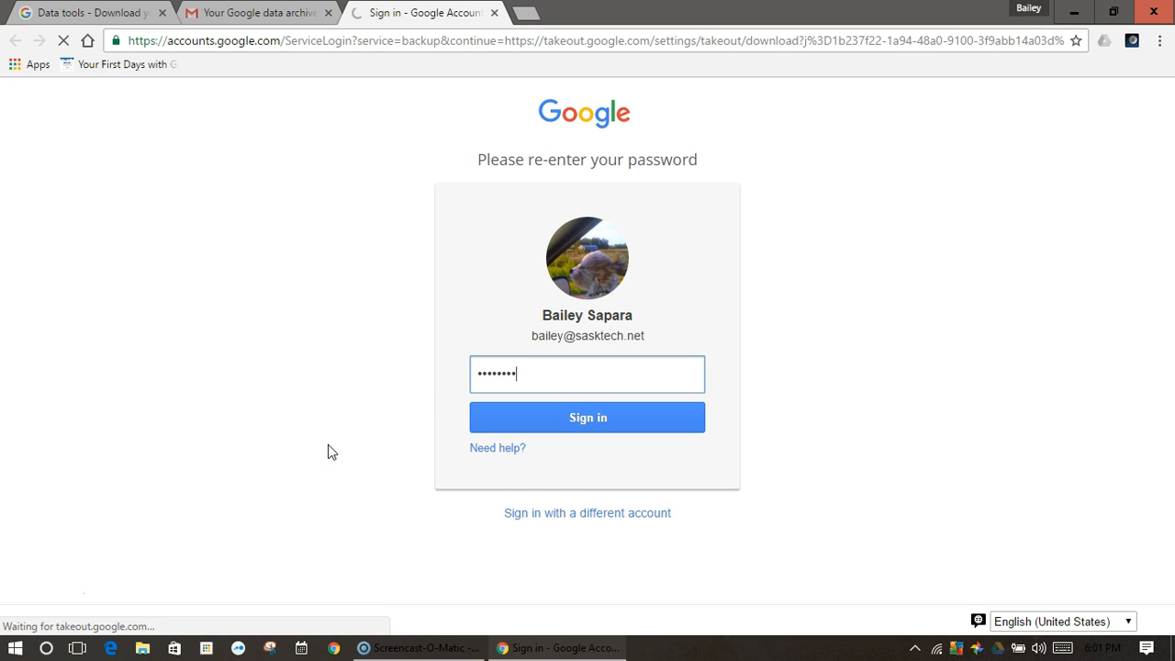
click(586, 417)
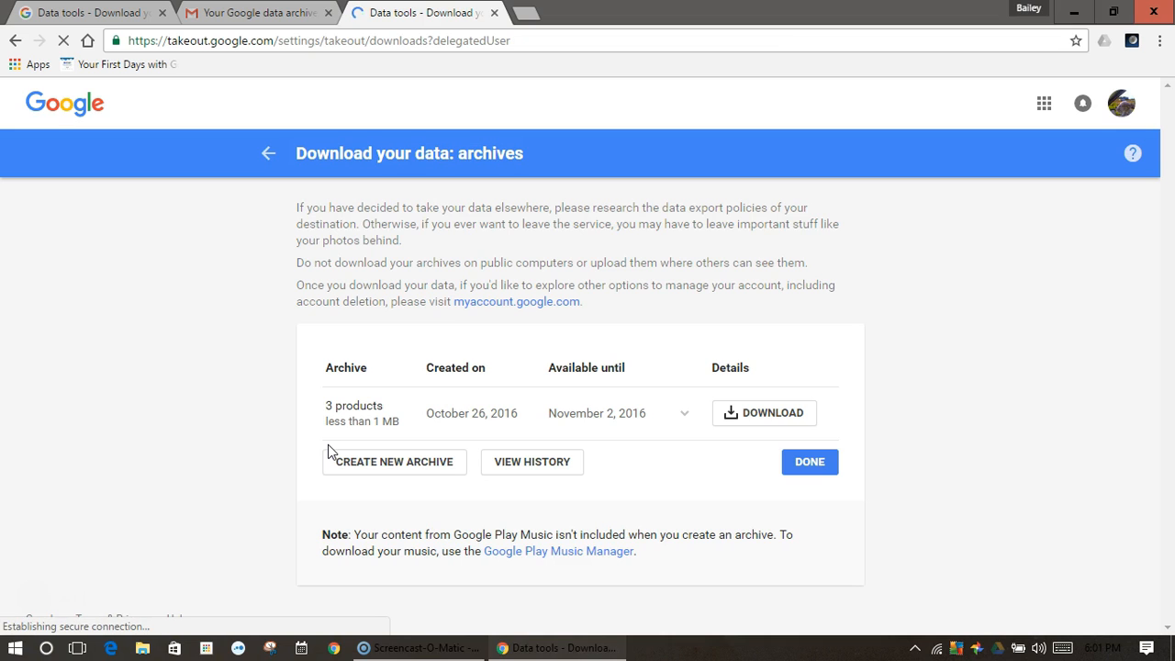
click(764, 413)
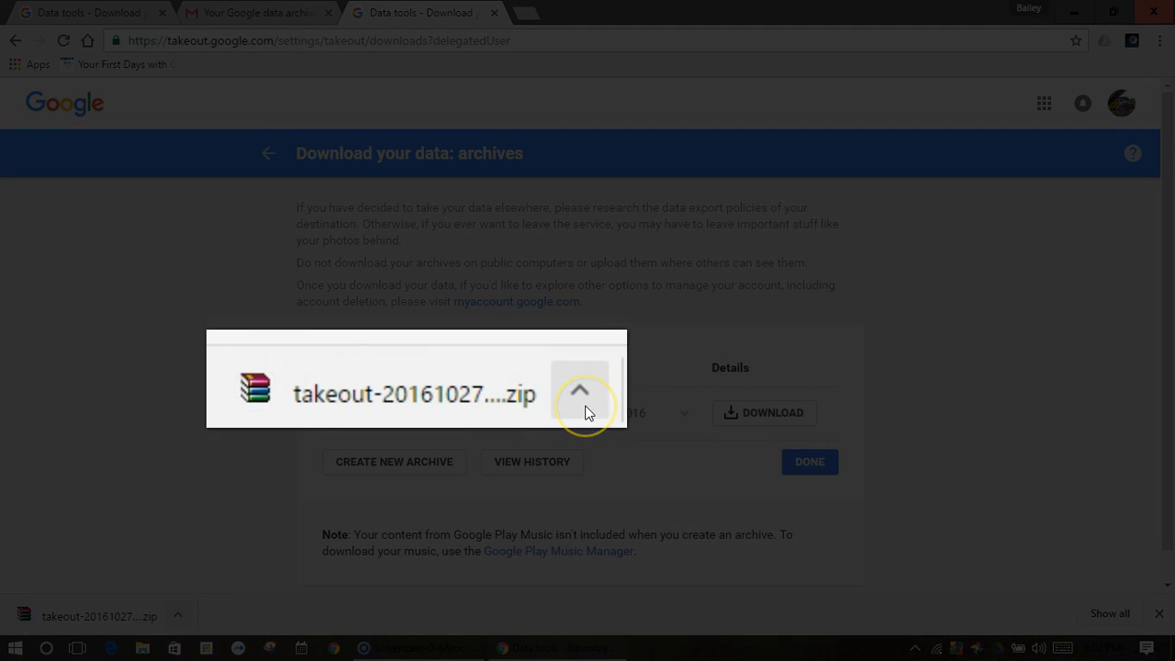
click(579, 390)
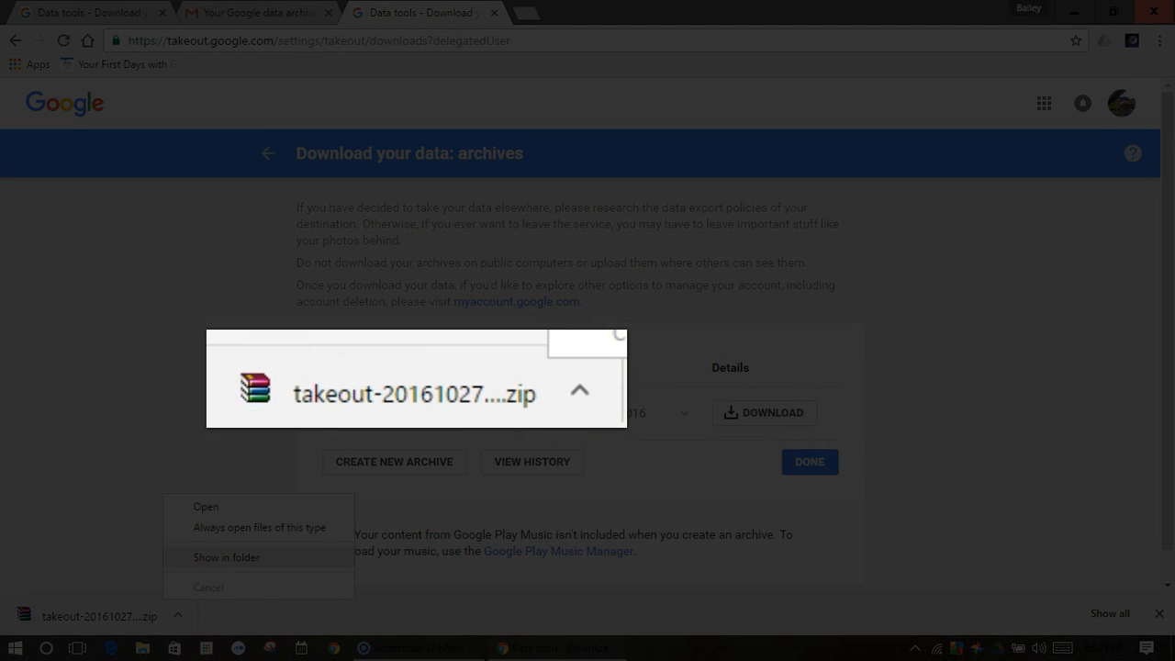
mouse_move(237, 564)
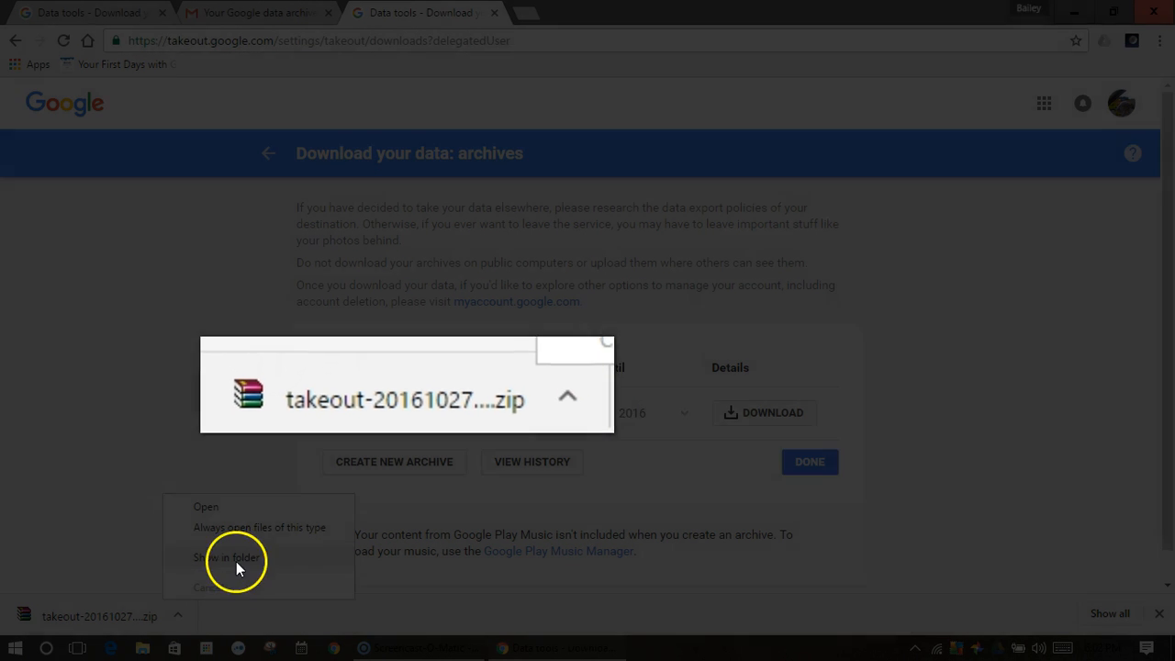
click(228, 557)
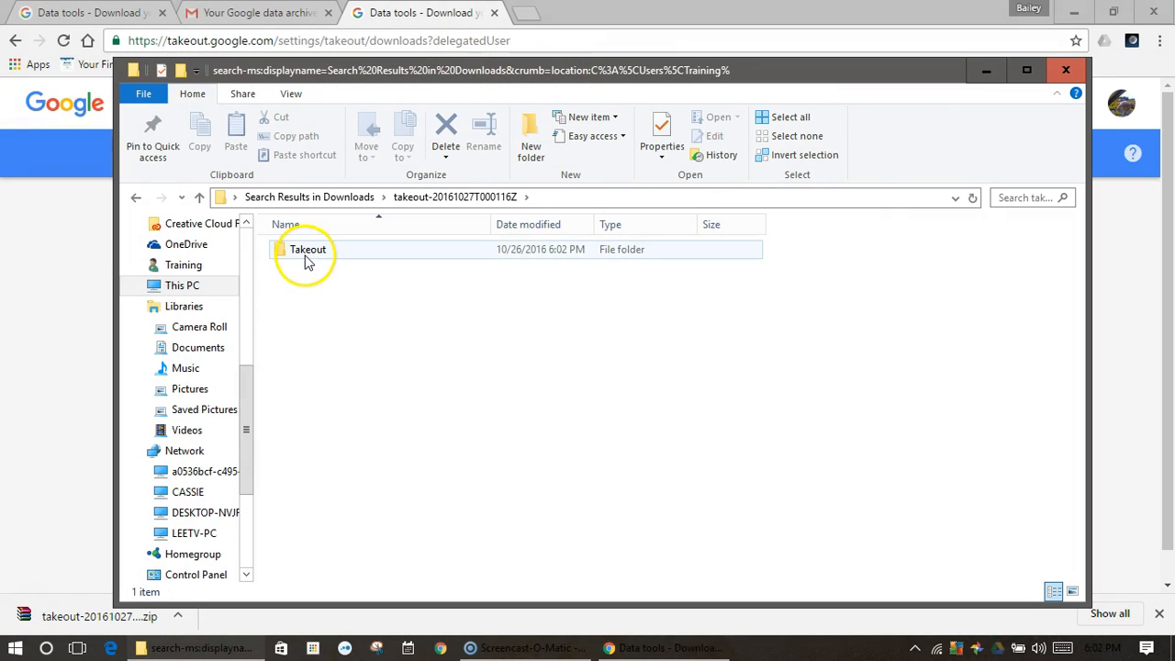
Open the Takeout folder, view the eight Contacts CSV files, then return to Takeout
double_click(305, 249)
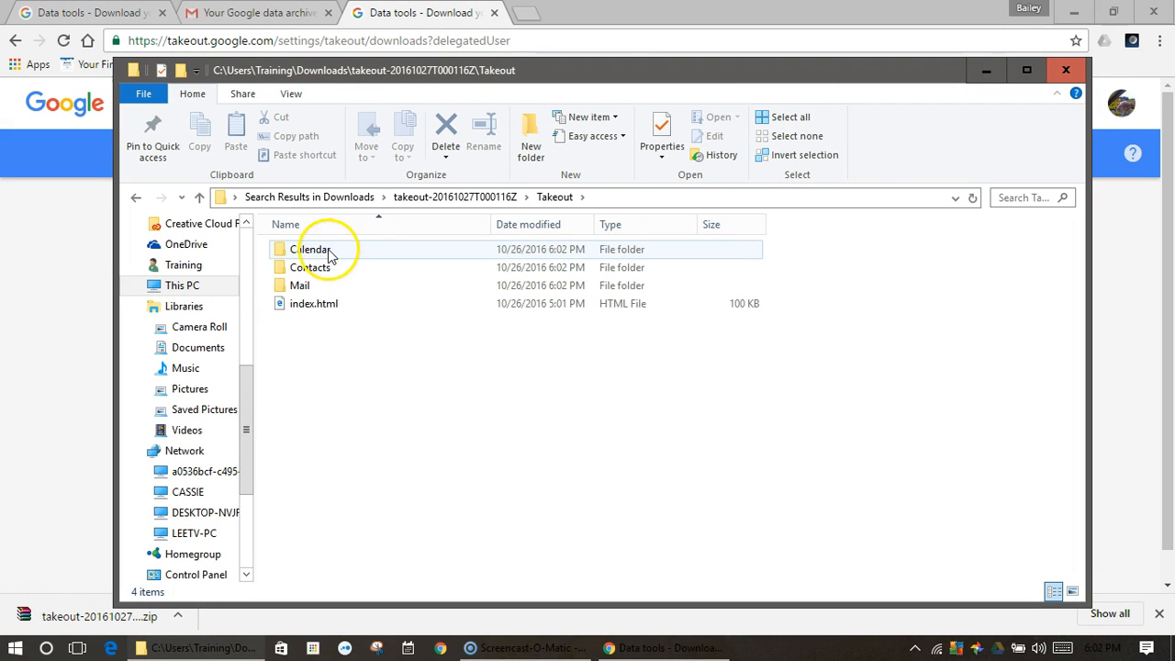
mouse_move(335, 310)
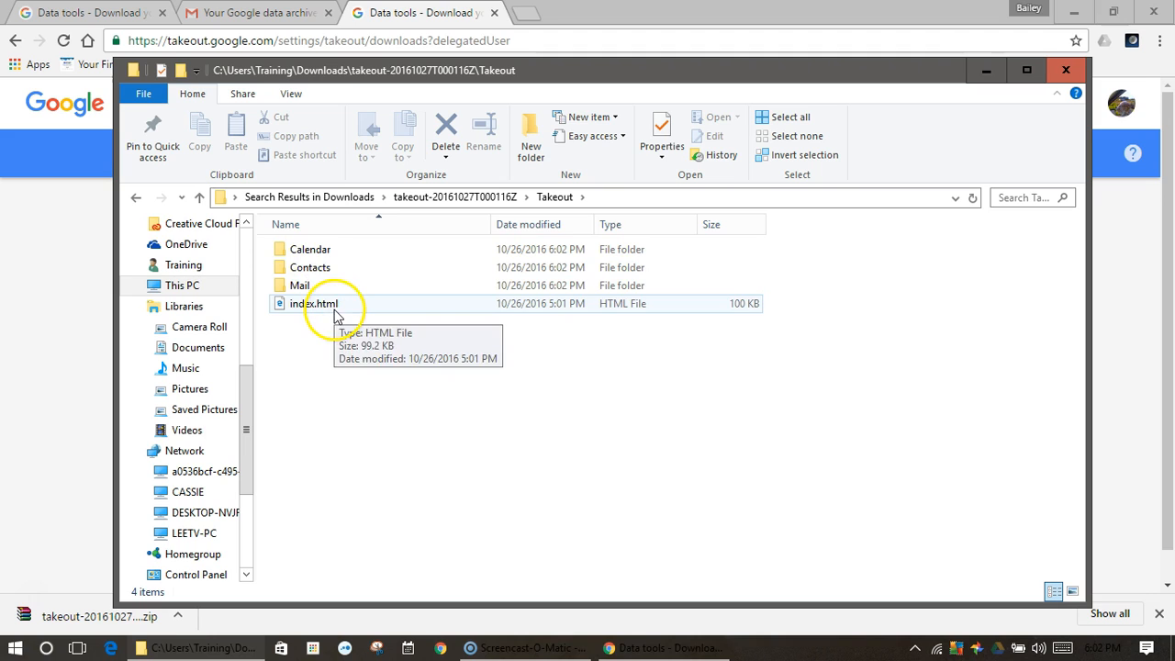
double_click(299, 285)
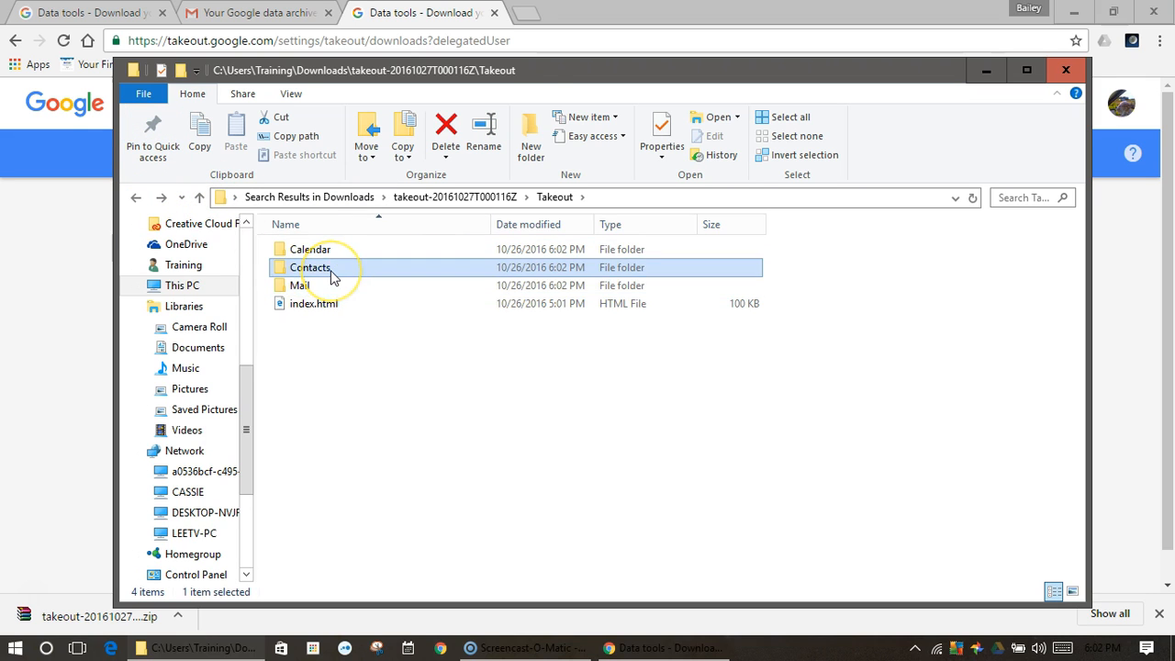
double_click(309, 267)
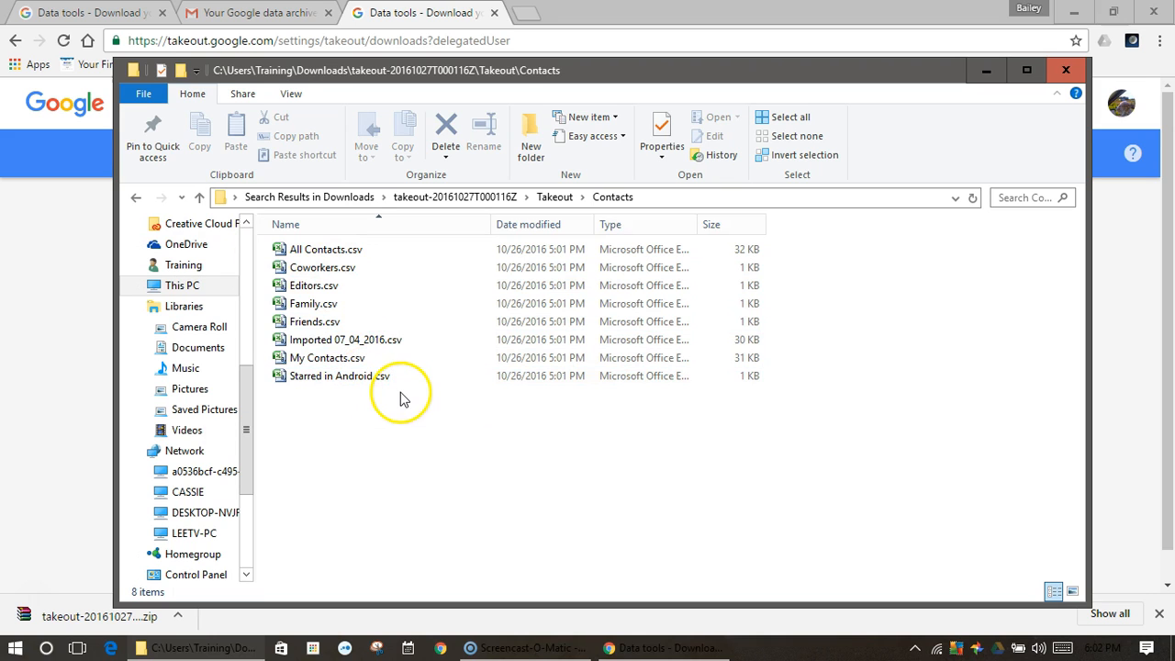
mouse_move(136, 200)
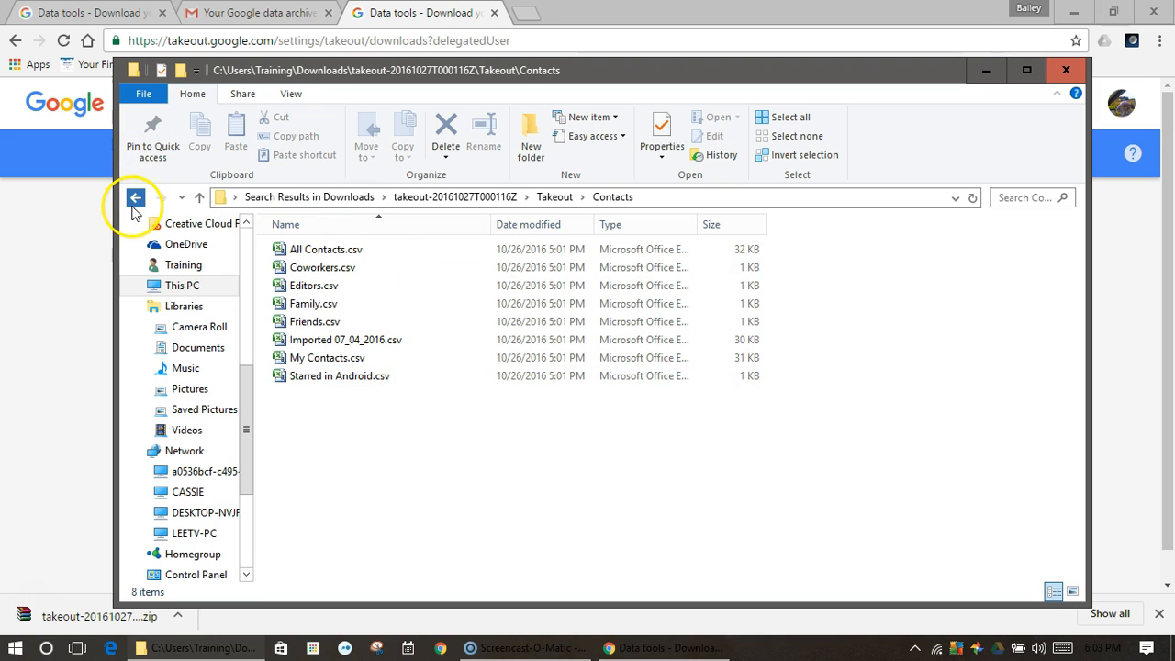
click(136, 198)
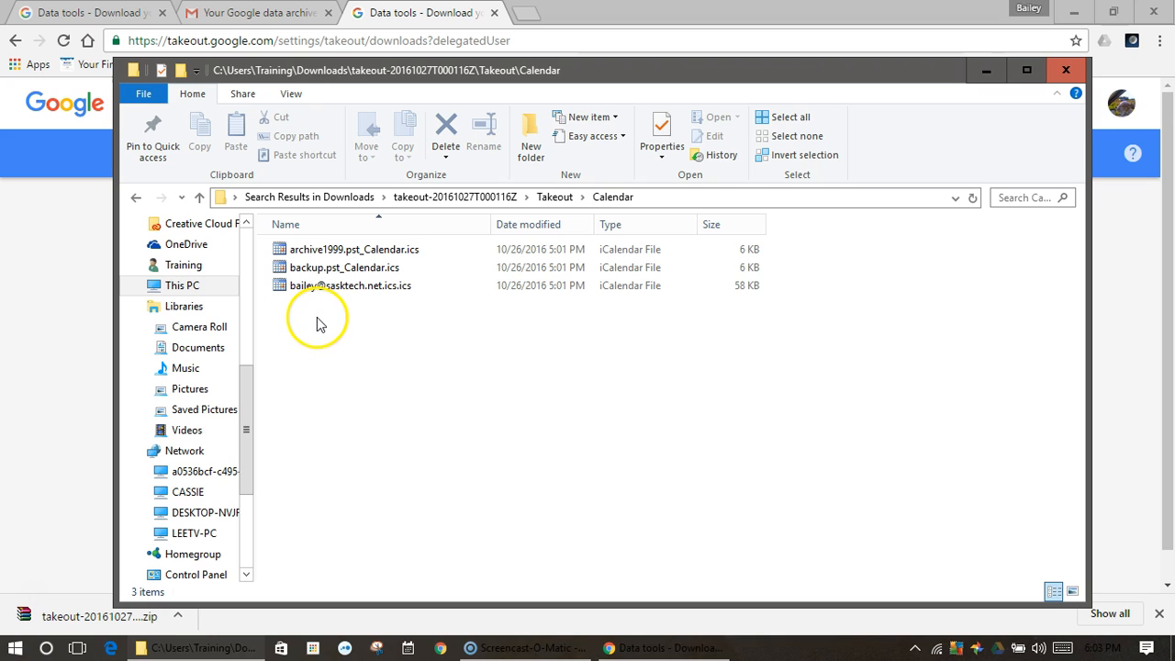
mouse_move(229, 404)
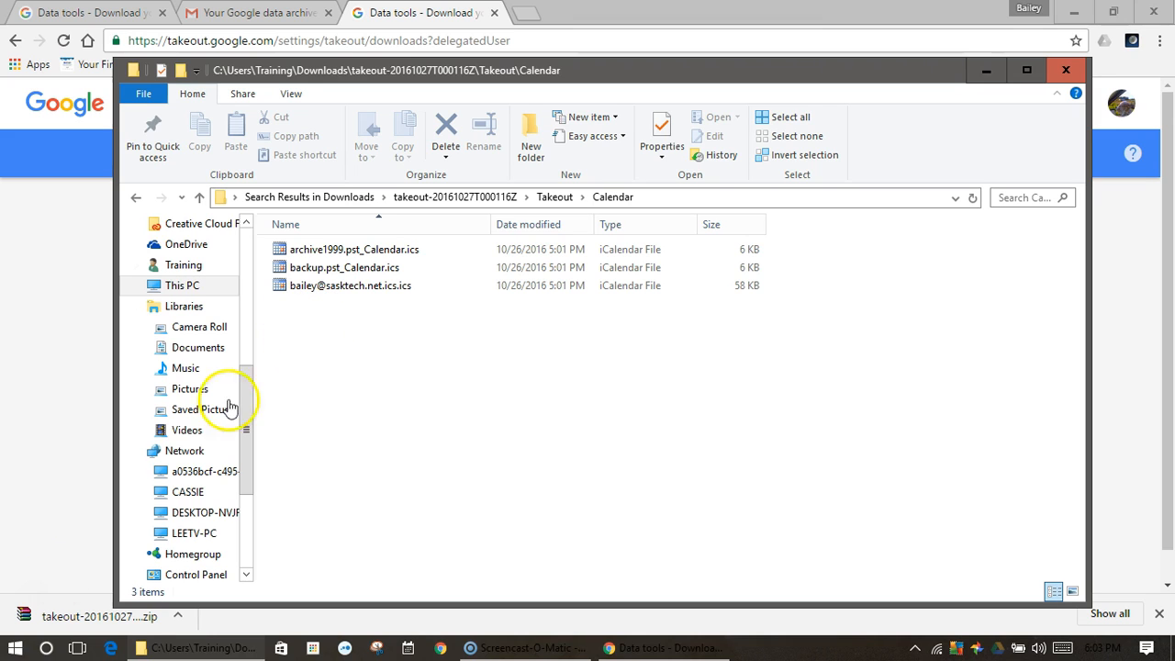